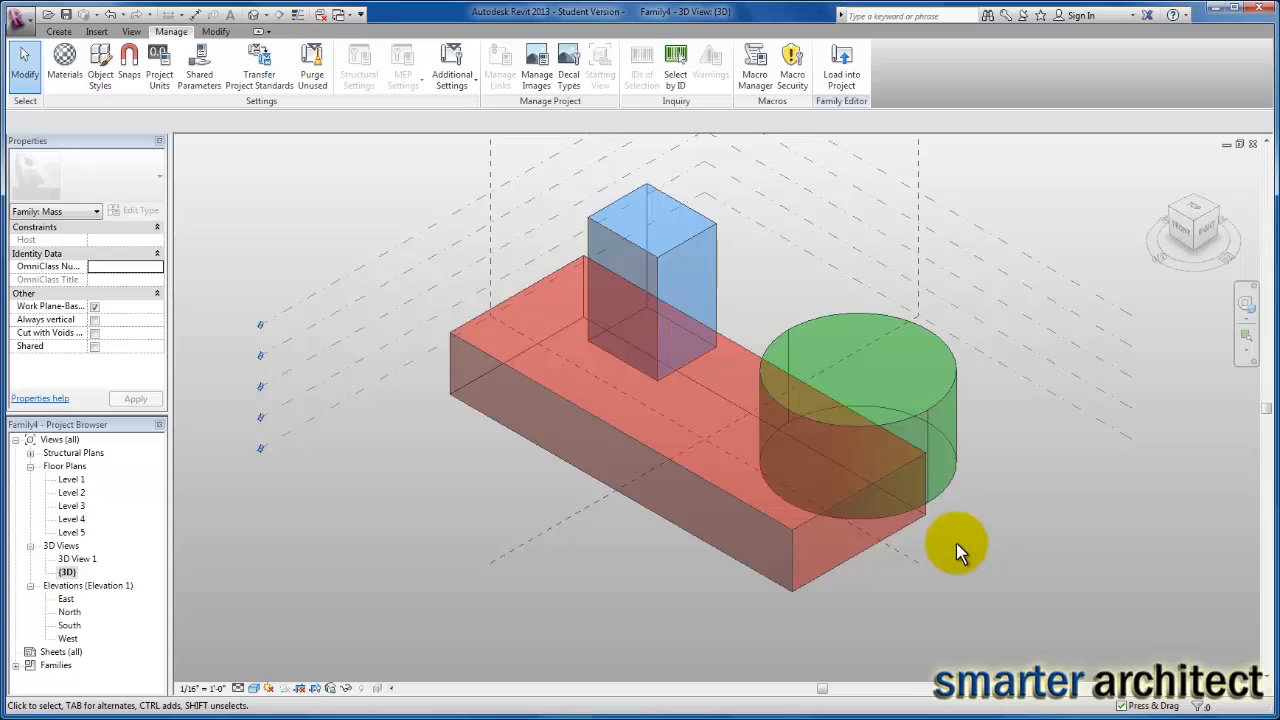
mouse_move(1017, 262)
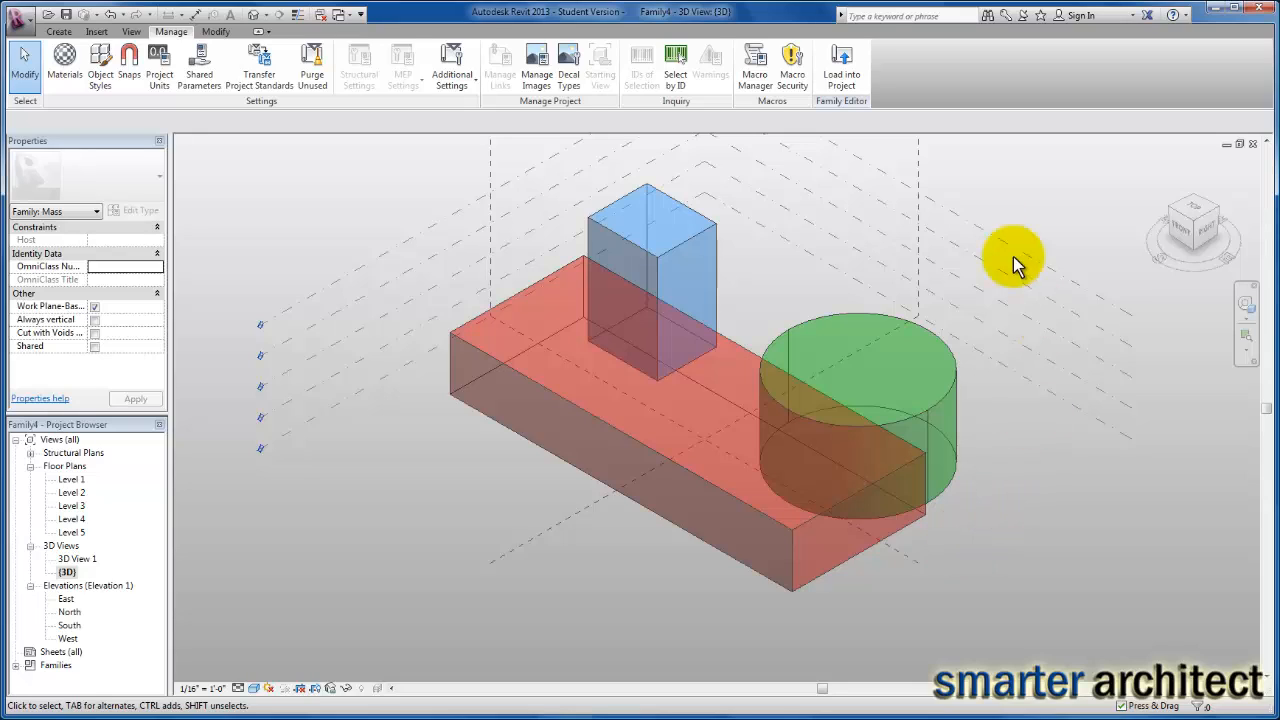
mouse_move(728, 241)
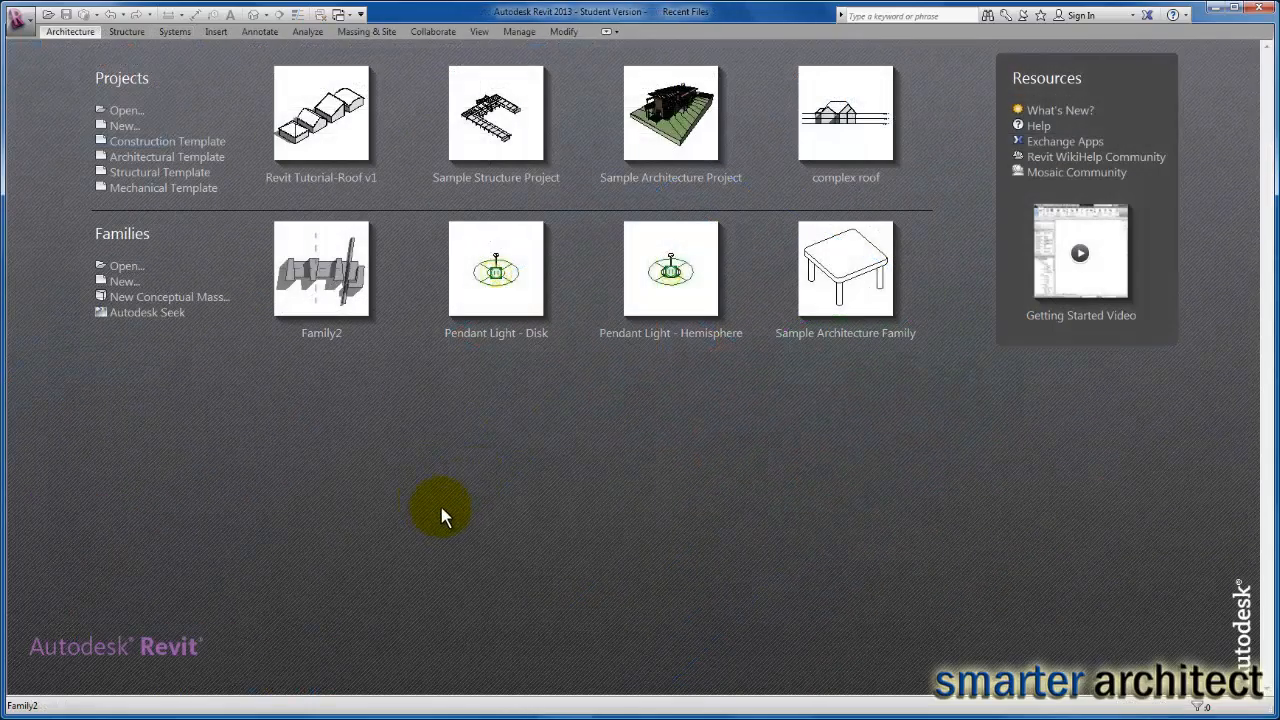
mouse_move(196, 305)
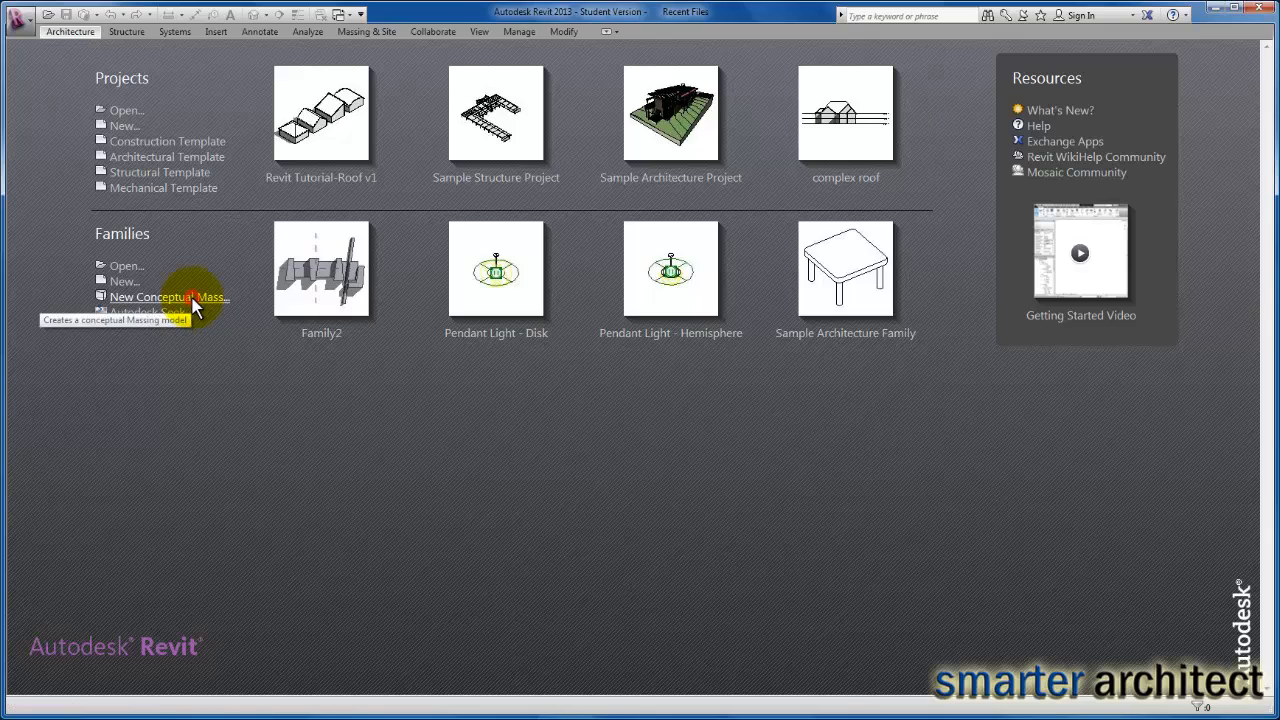
- Create a new conceptual mass family from the Mass template, open in 3D
click(169, 297)
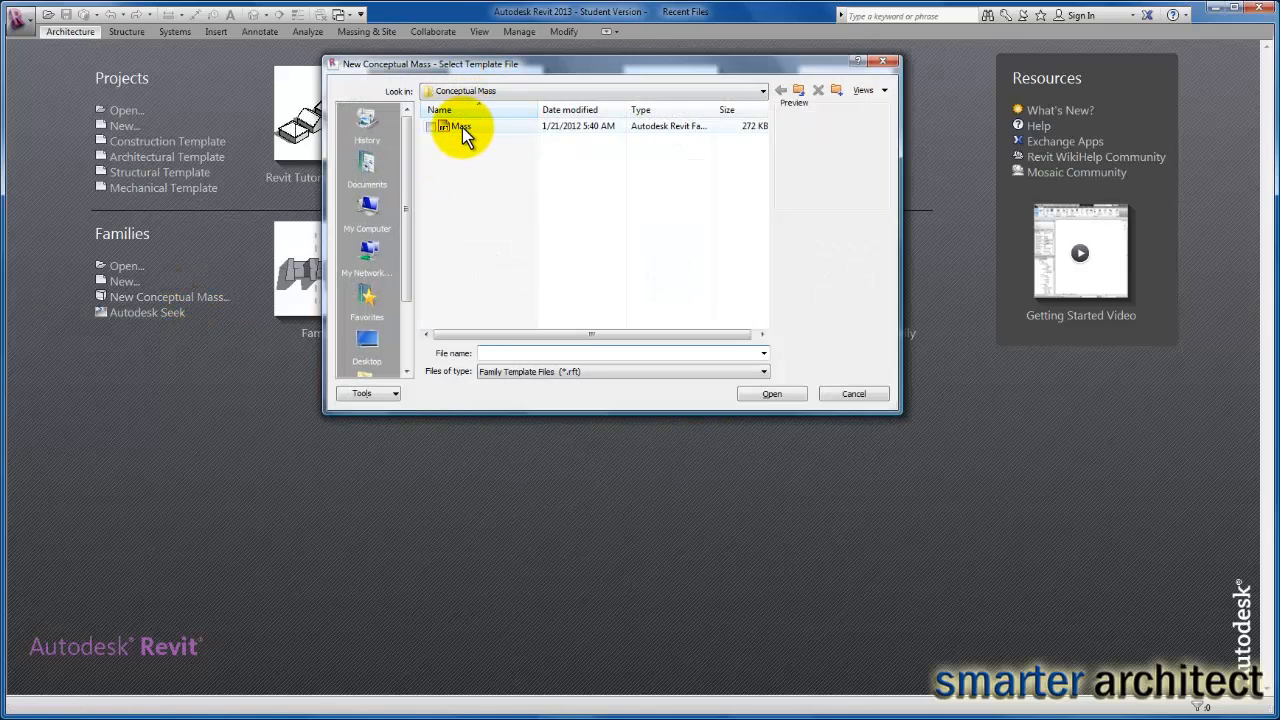
mouse_move(464, 131)
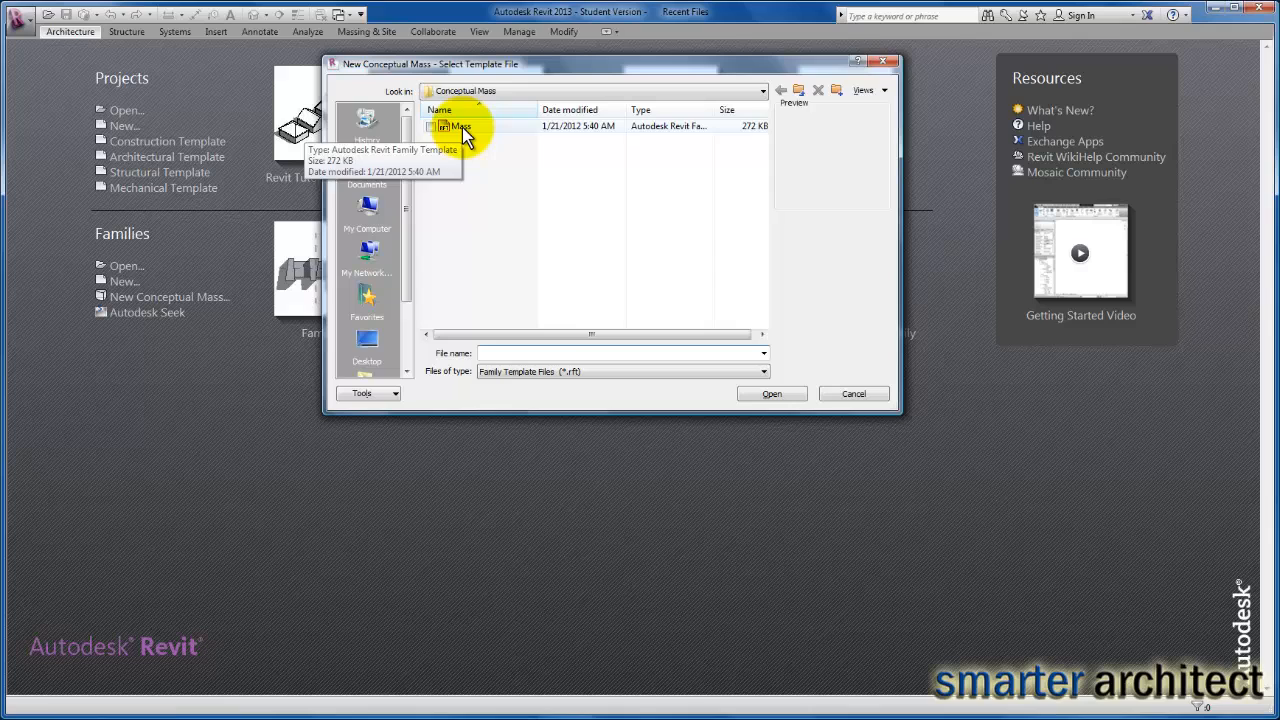
click(458, 125)
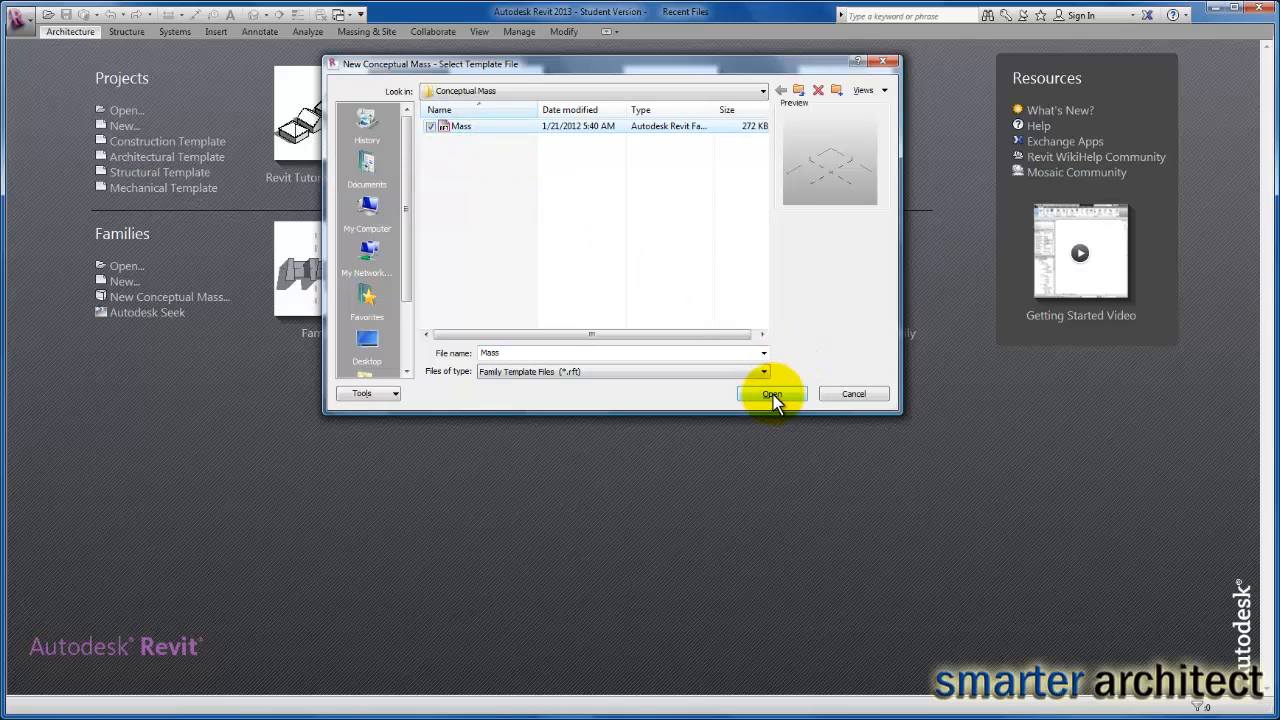
click(770, 394)
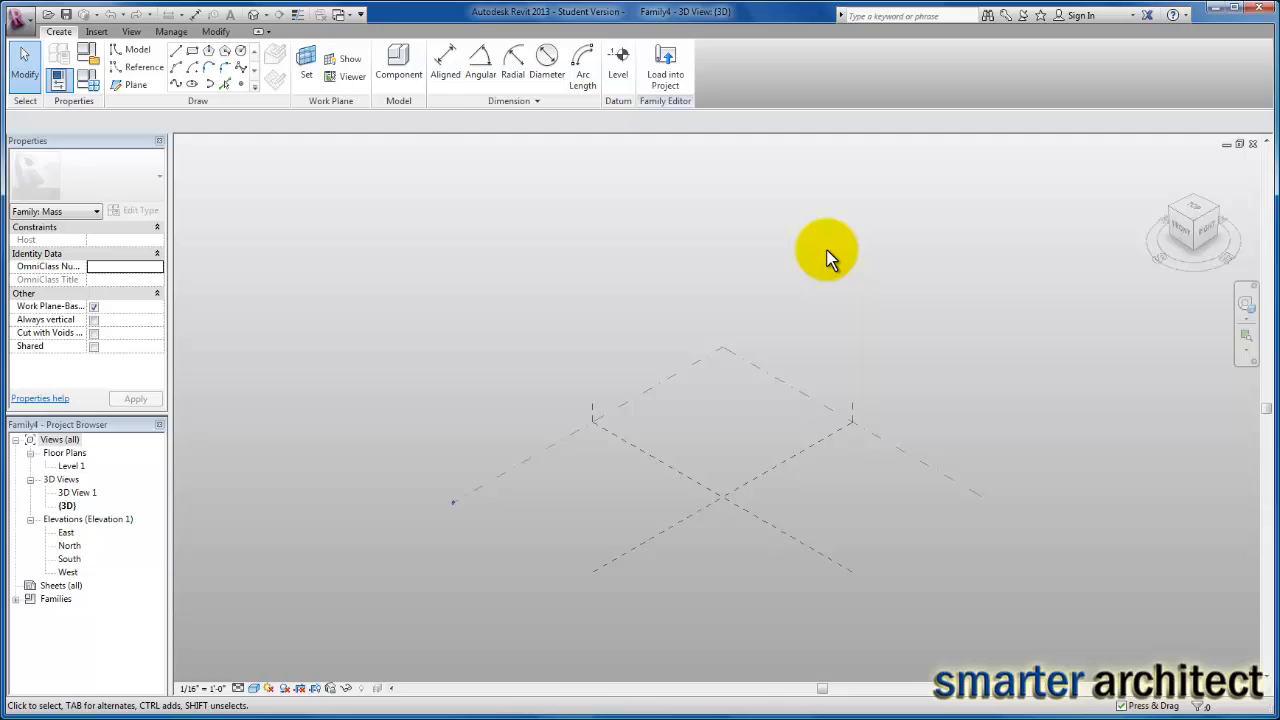
mouse_move(850, 253)
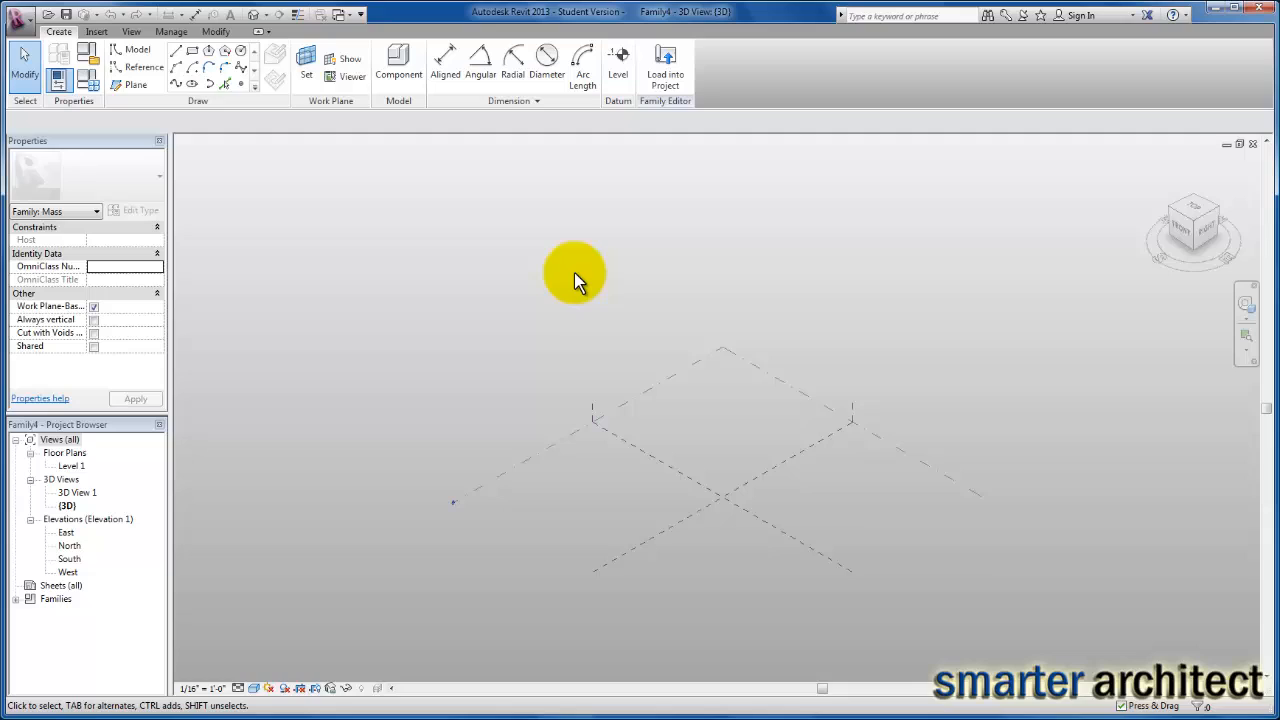
mouse_move(542, 283)
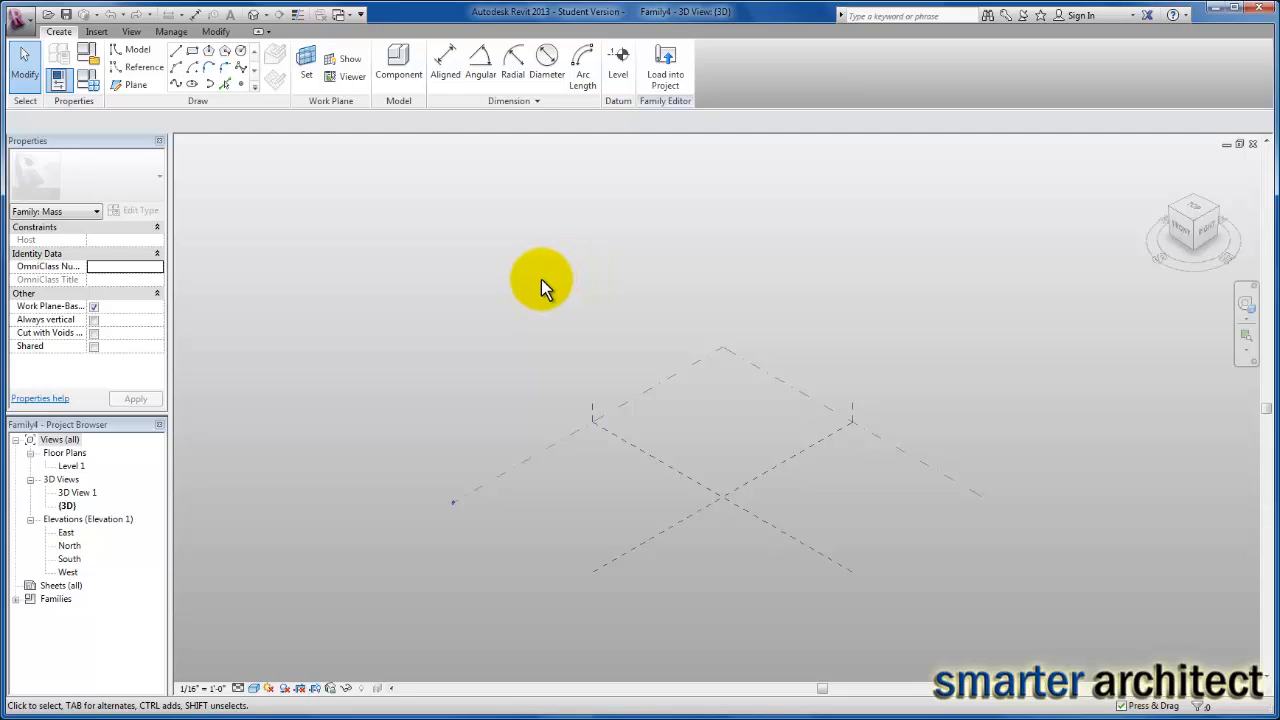
mouse_move(390, 222)
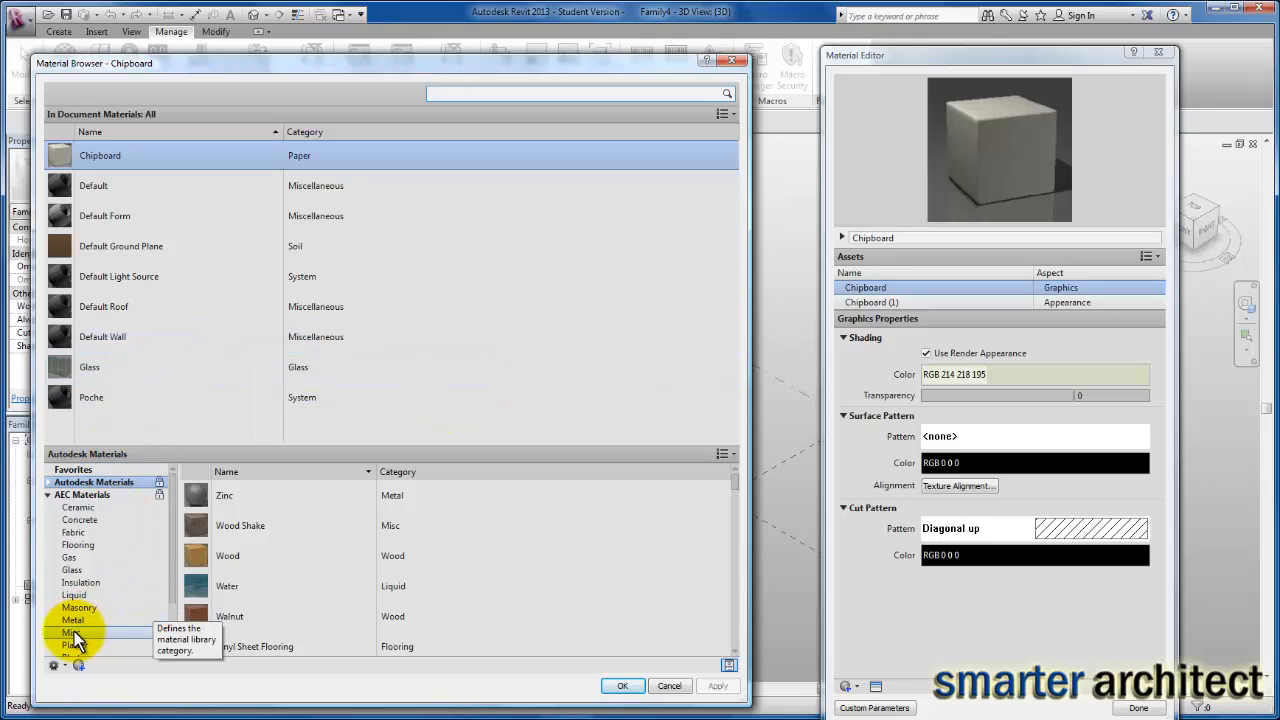
mouse_move(440, 197)
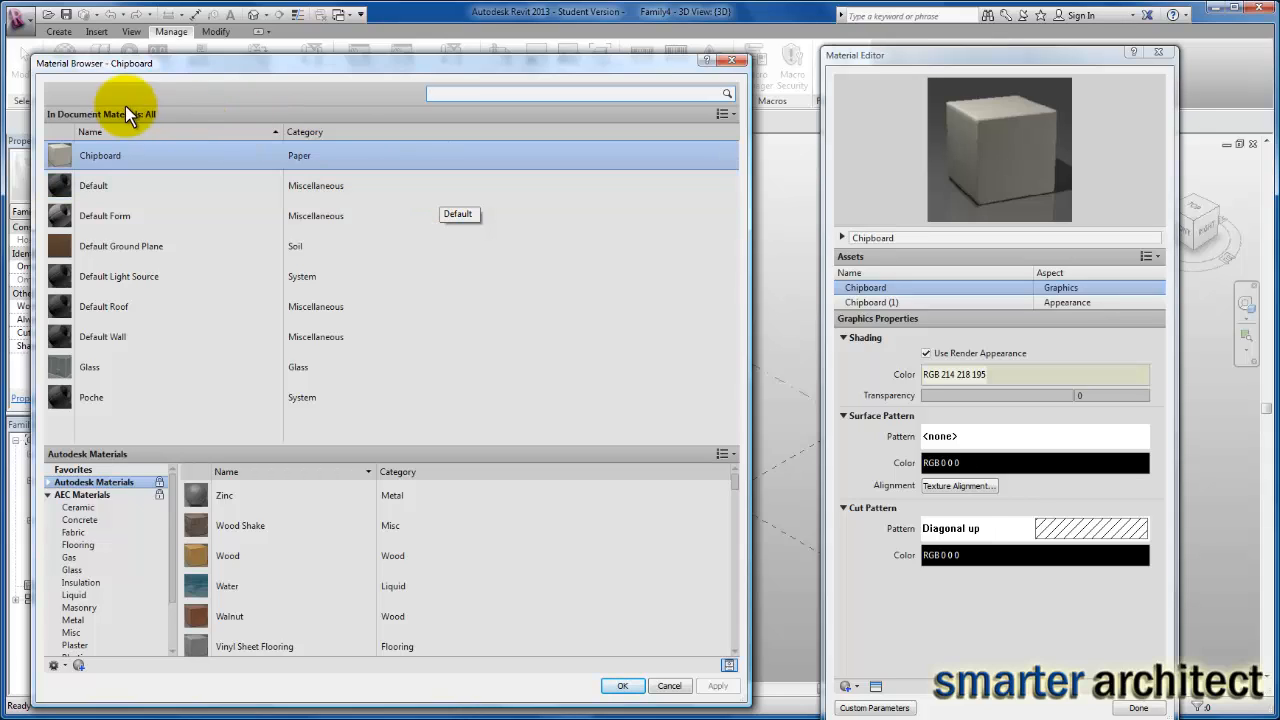
mouse_move(128, 122)
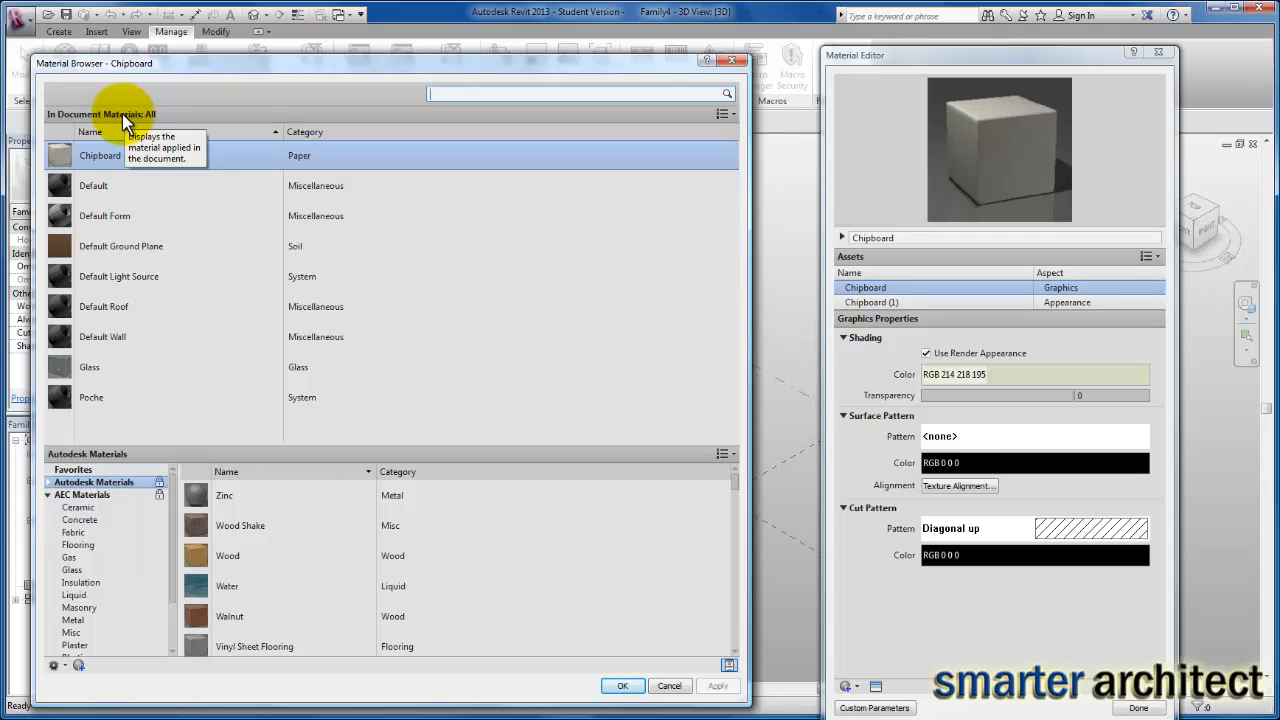
mouse_move(176, 590)
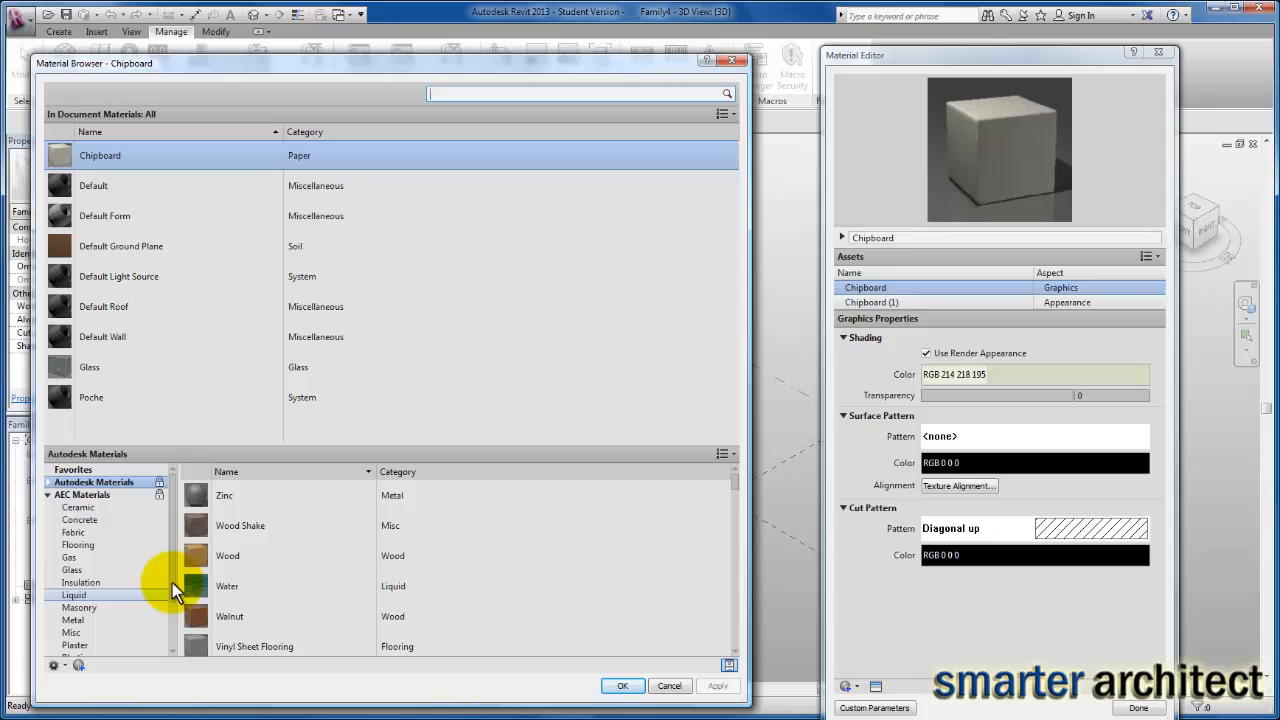
- Add the Paint material from the Autodesk Misc library to the document
scroll(down, 3)
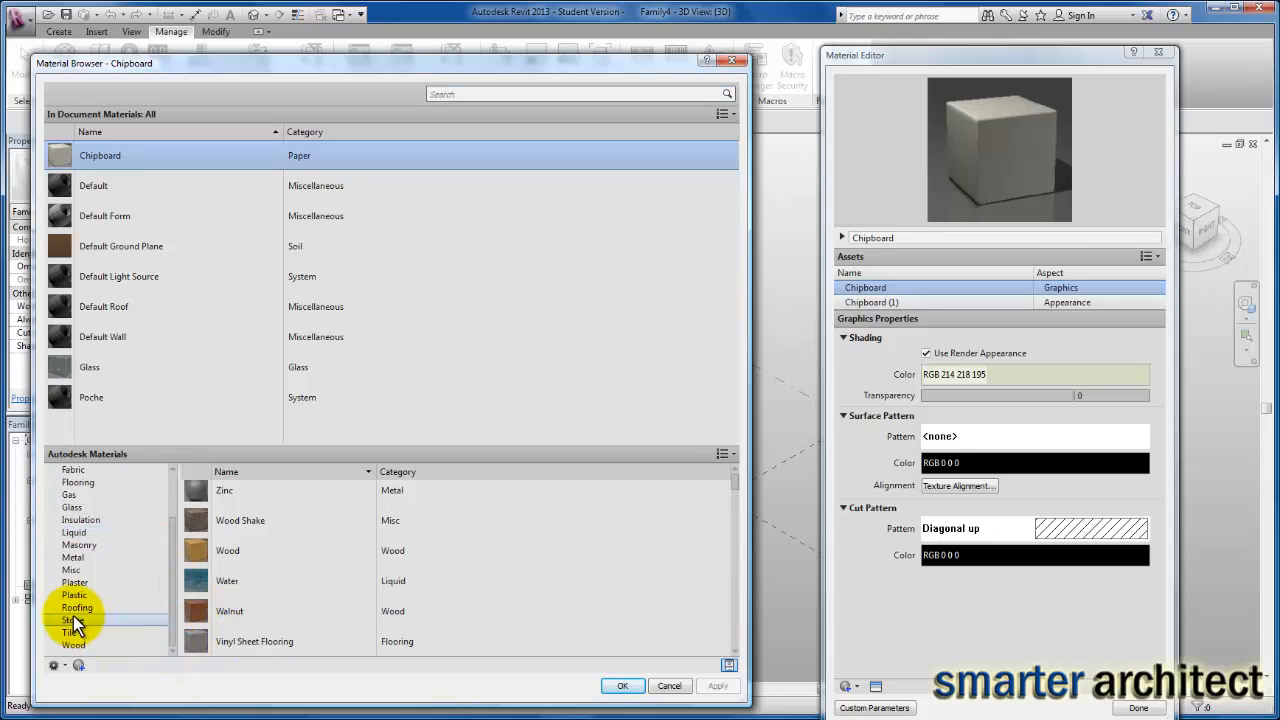
click(67, 569)
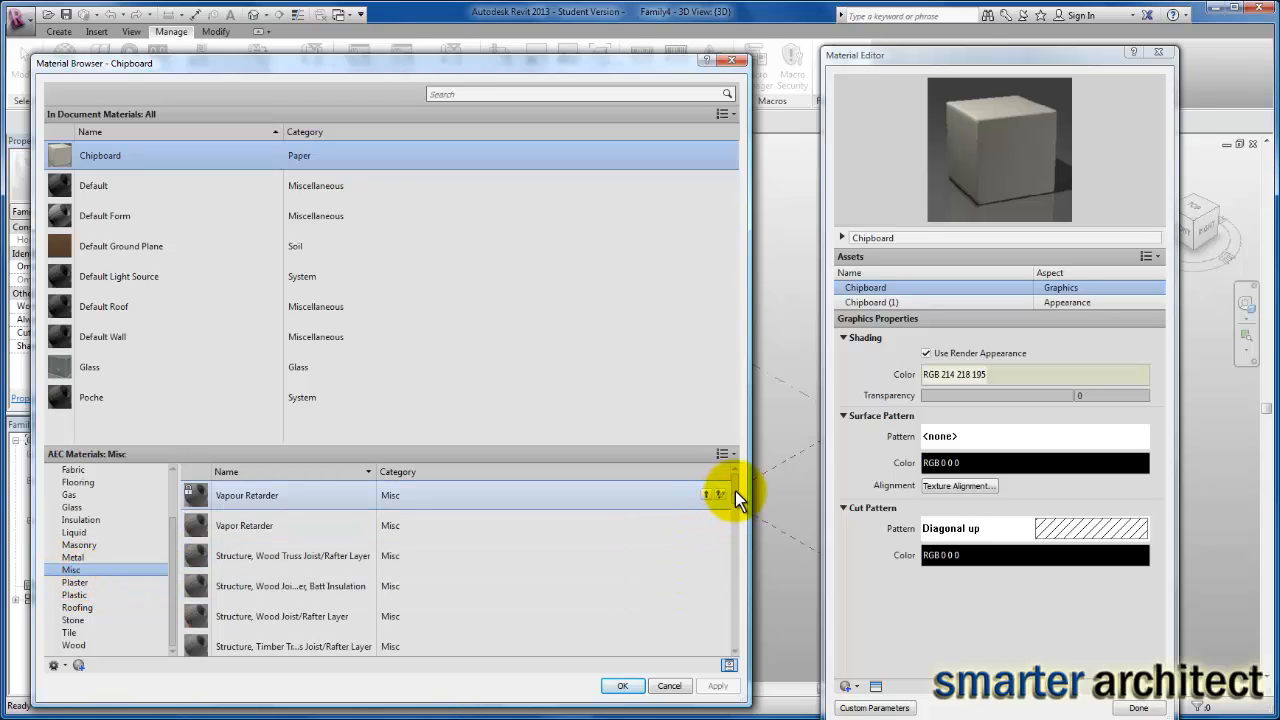
scroll(down, 3)
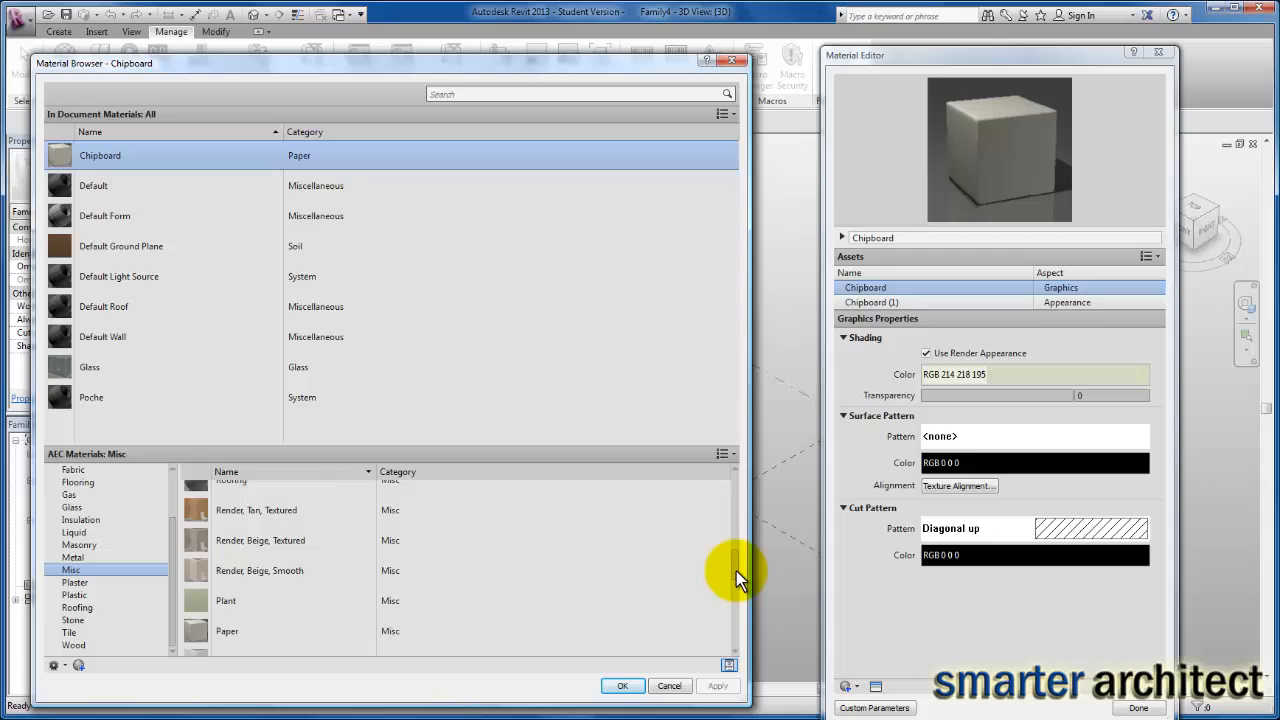
scroll(down, 3)
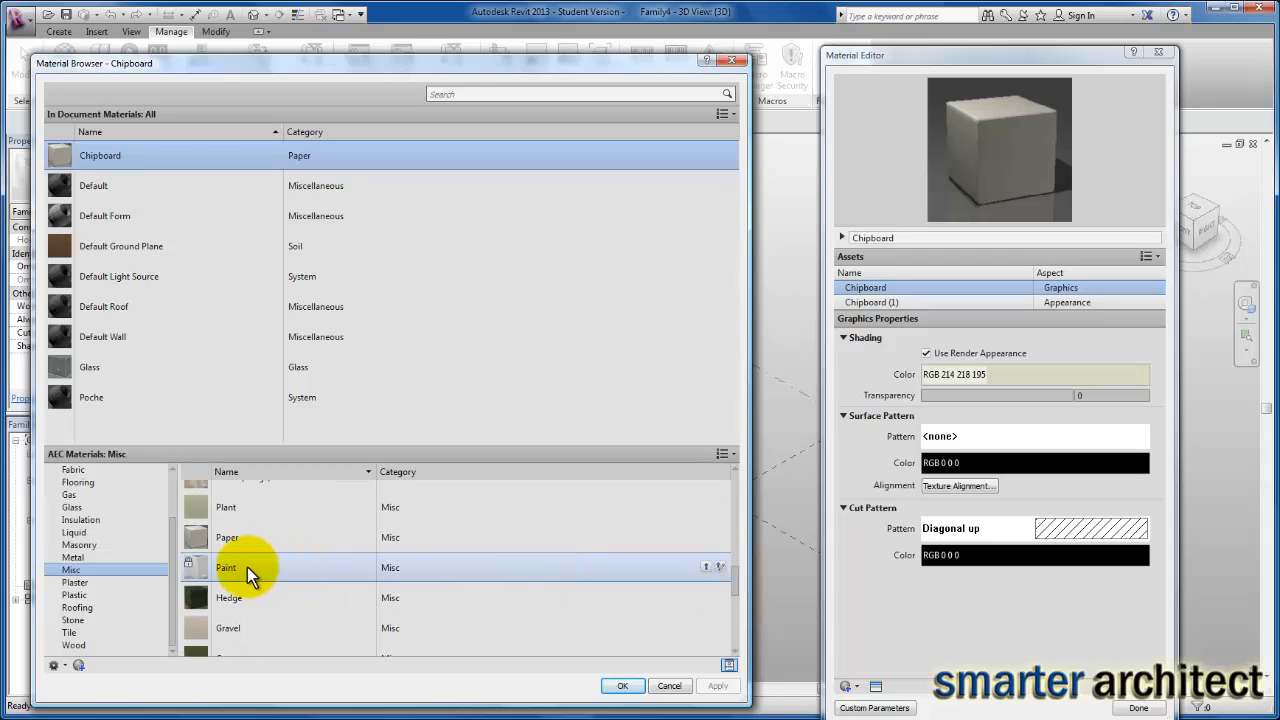
mouse_move(250, 573)
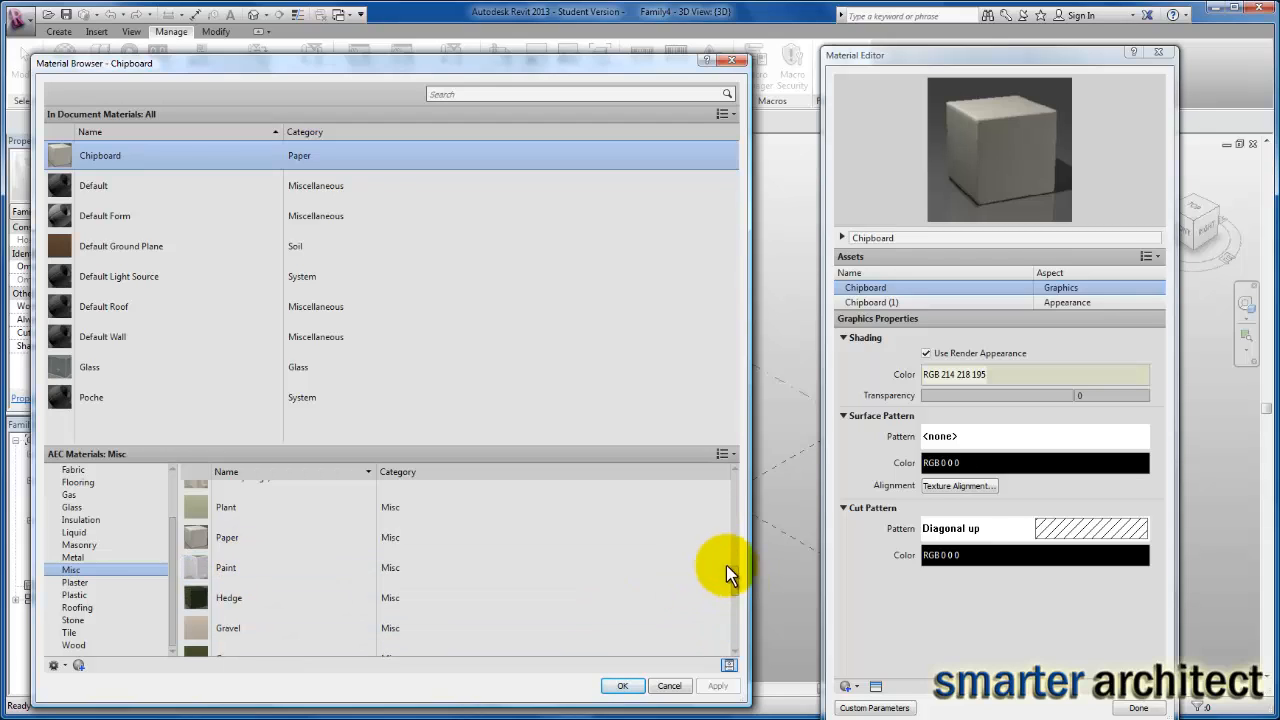
mouse_move(710, 570)
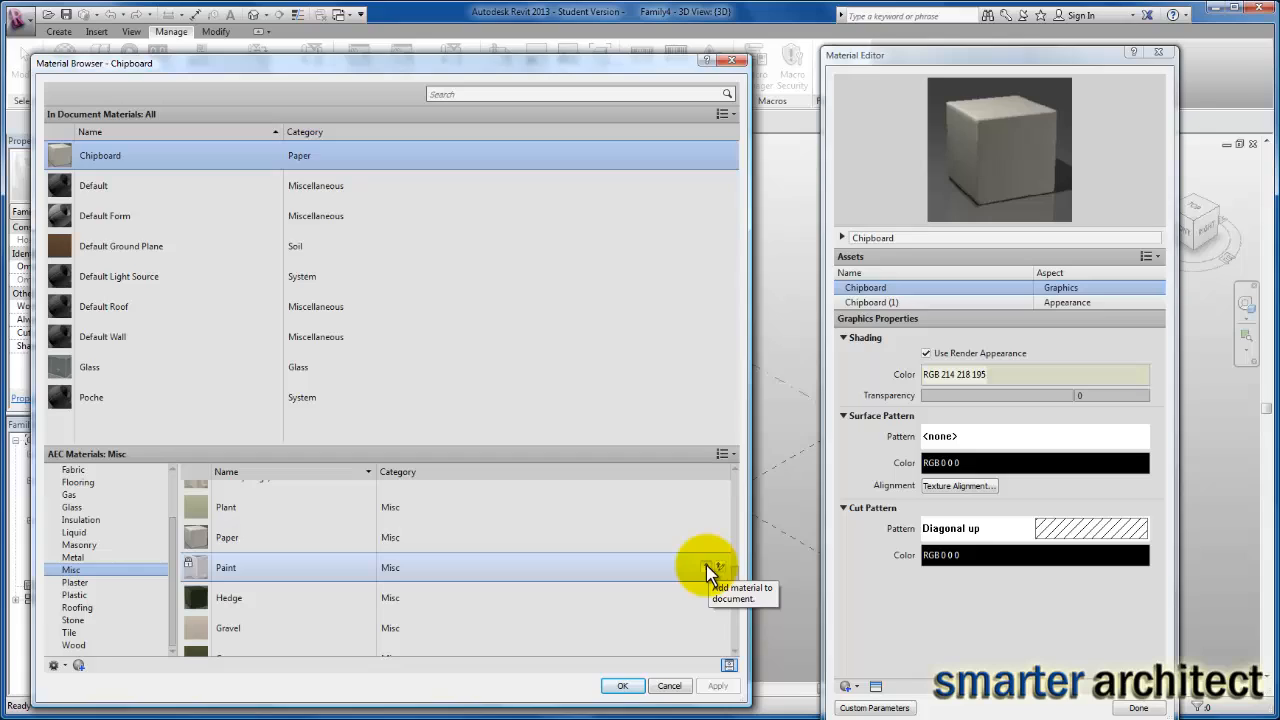
click(713, 567)
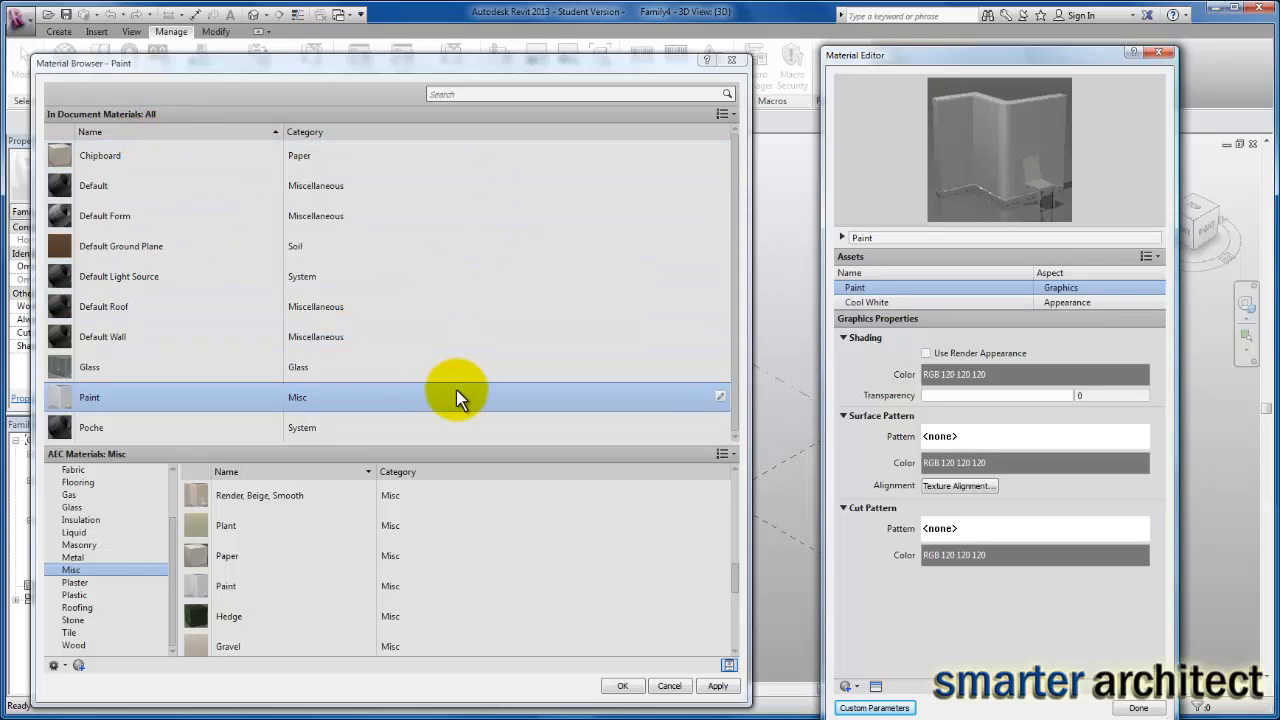
mouse_move(120, 403)
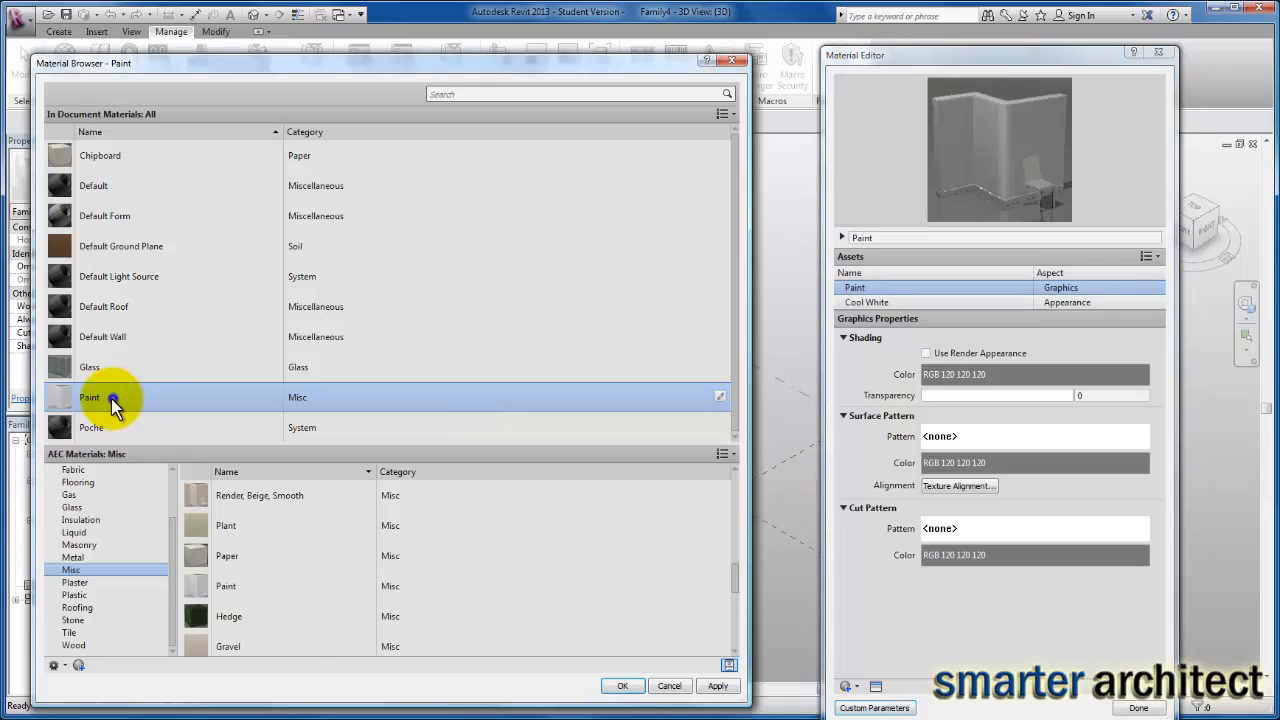
- Duplicate the Paint material, creating Paint(1)
right_click(117, 397)
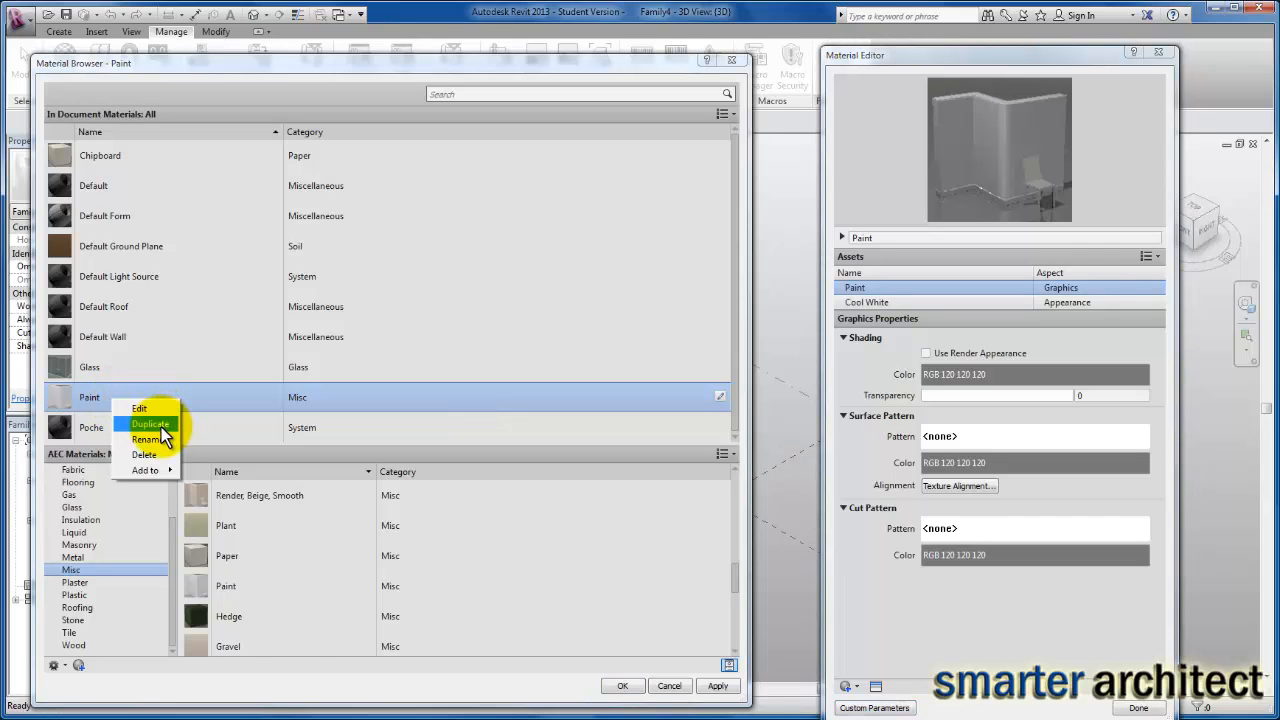
click(147, 424)
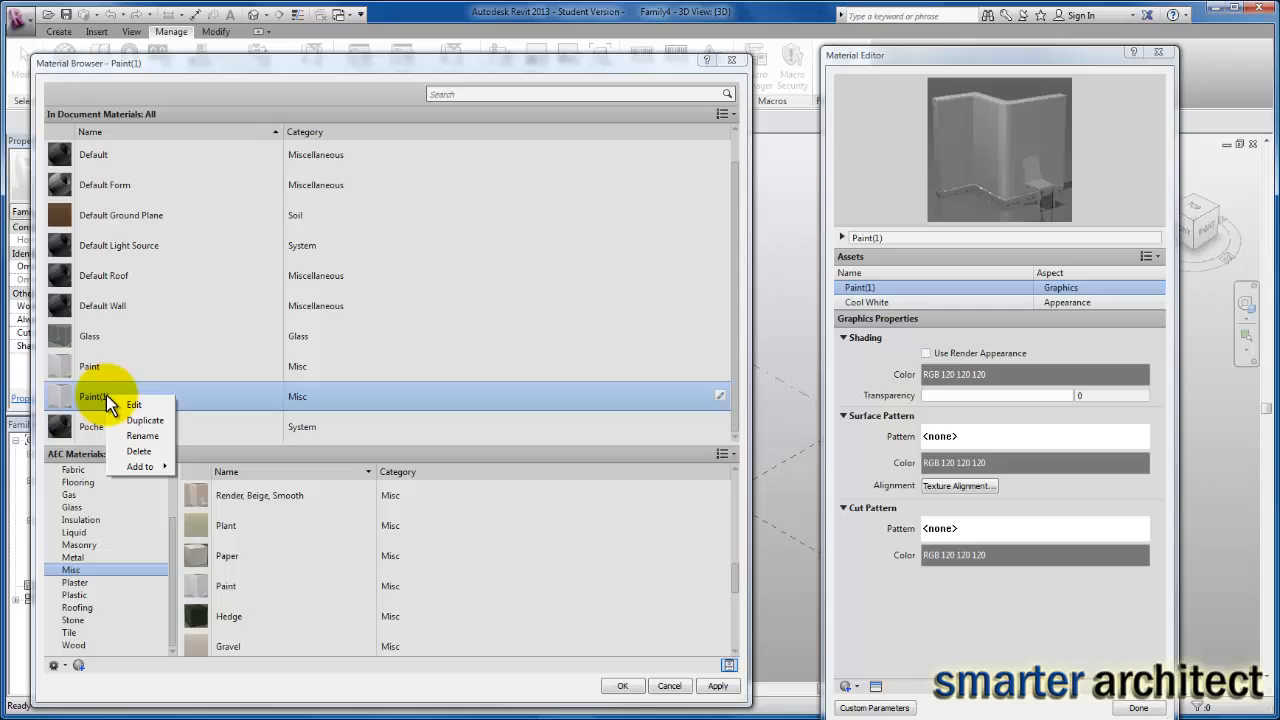
mouse_move(144, 432)
text(Red)
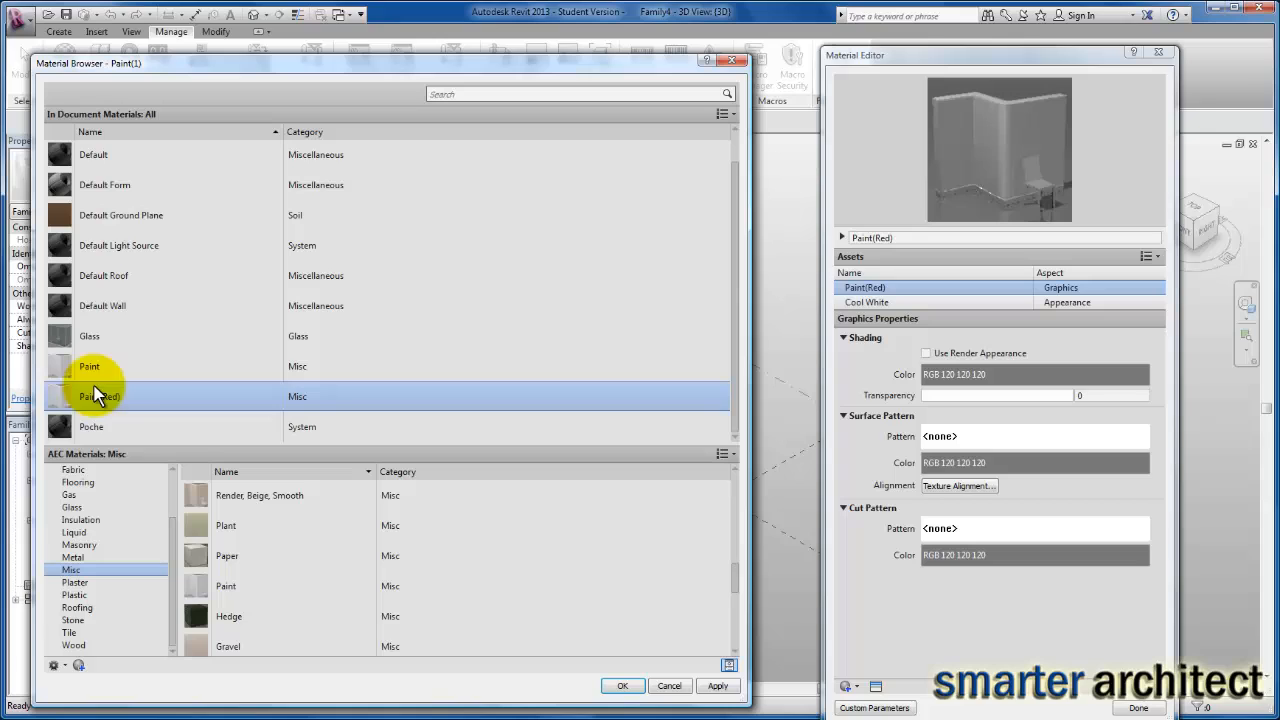
mouse_move(728, 403)
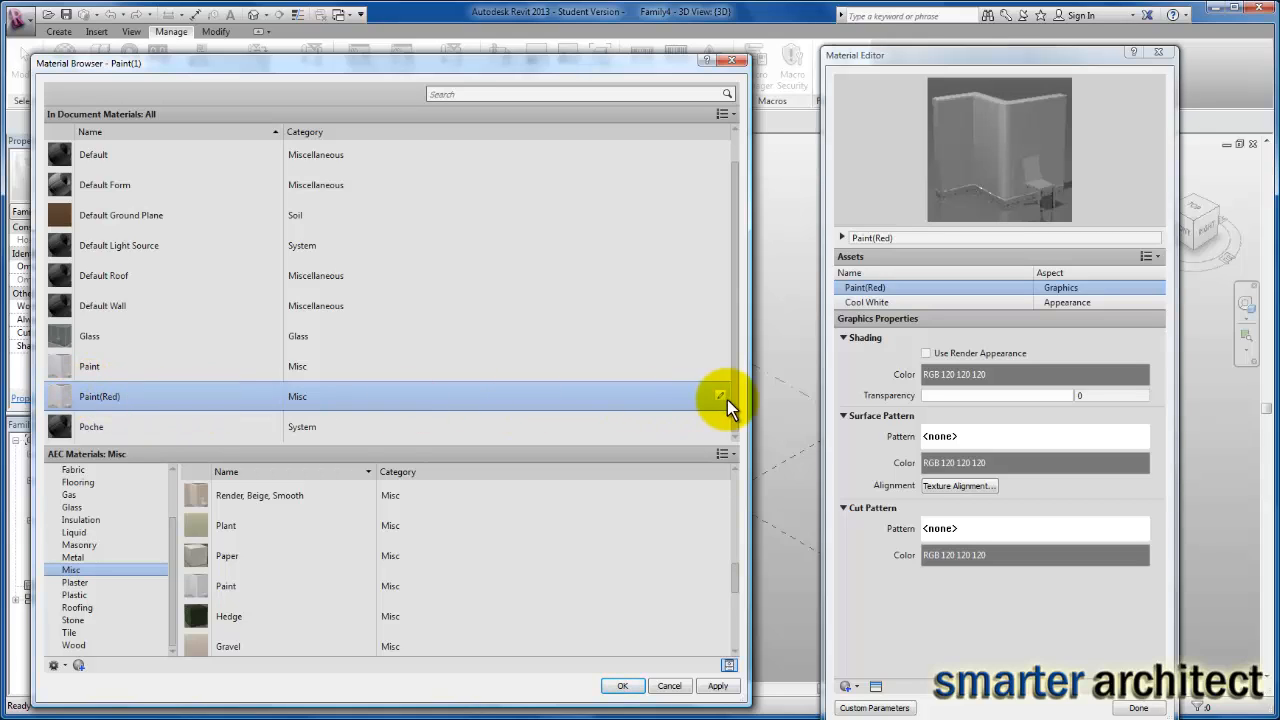
mouse_move(700, 410)
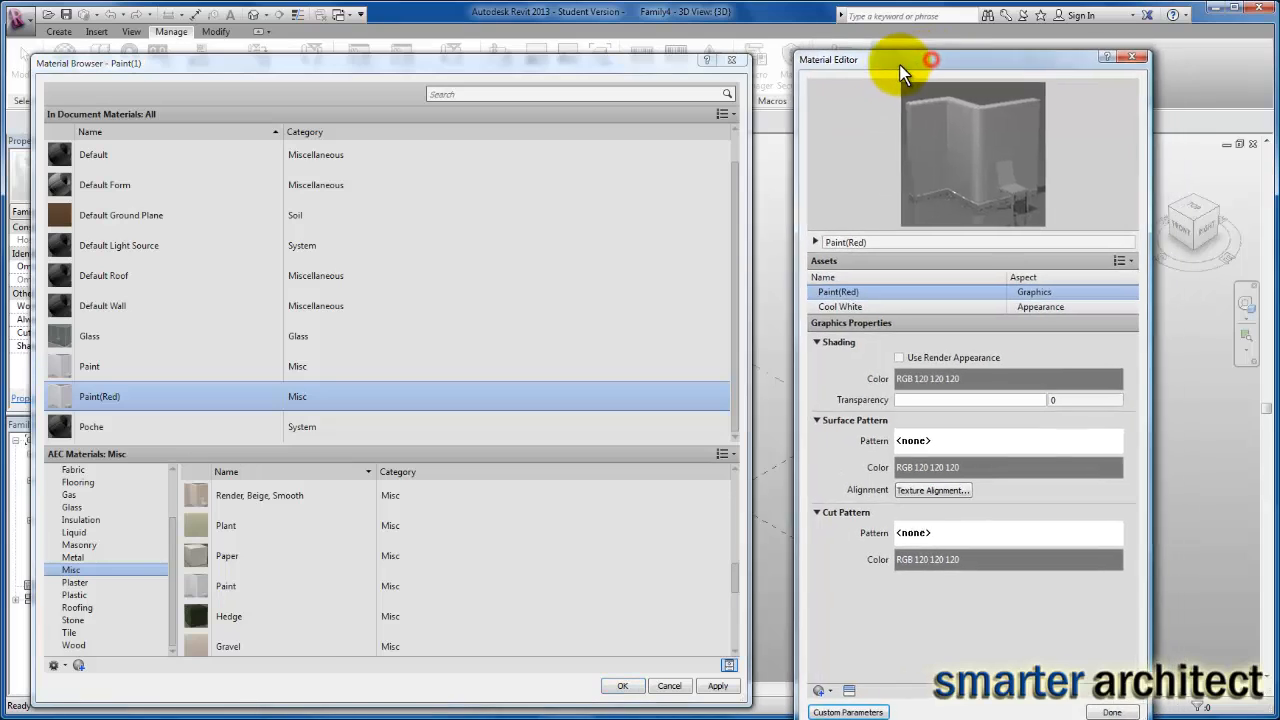
drag(905, 72, 875, 62)
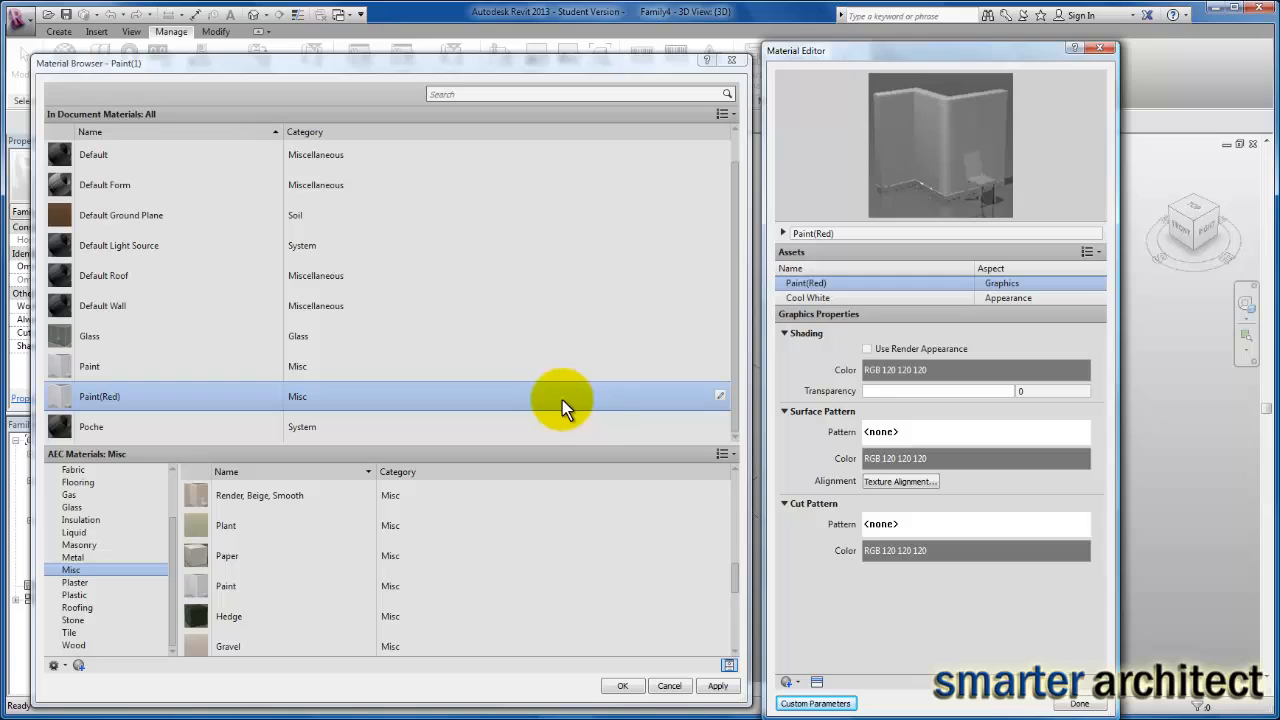
mouse_move(1100, 300)
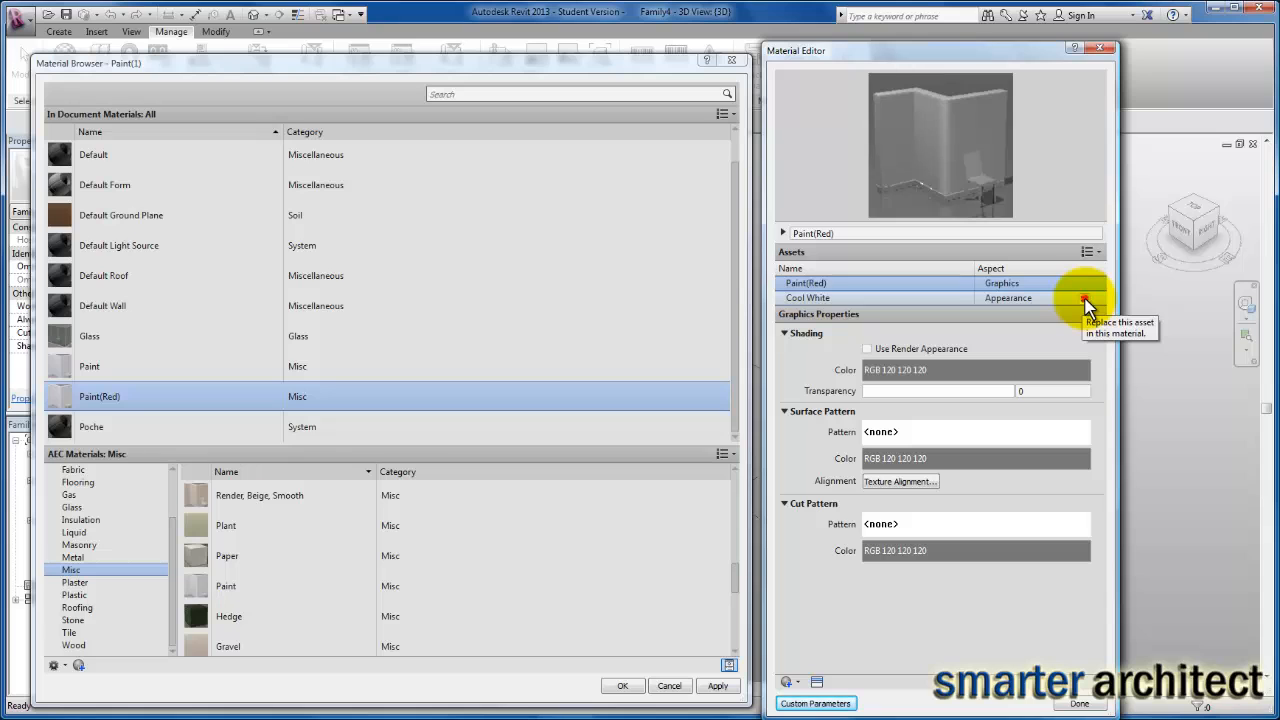
- Replace Paint(Red)'s Cool White appearance with matte Dark Red wall paint (RGB 135 0 0)
click(1085, 300)
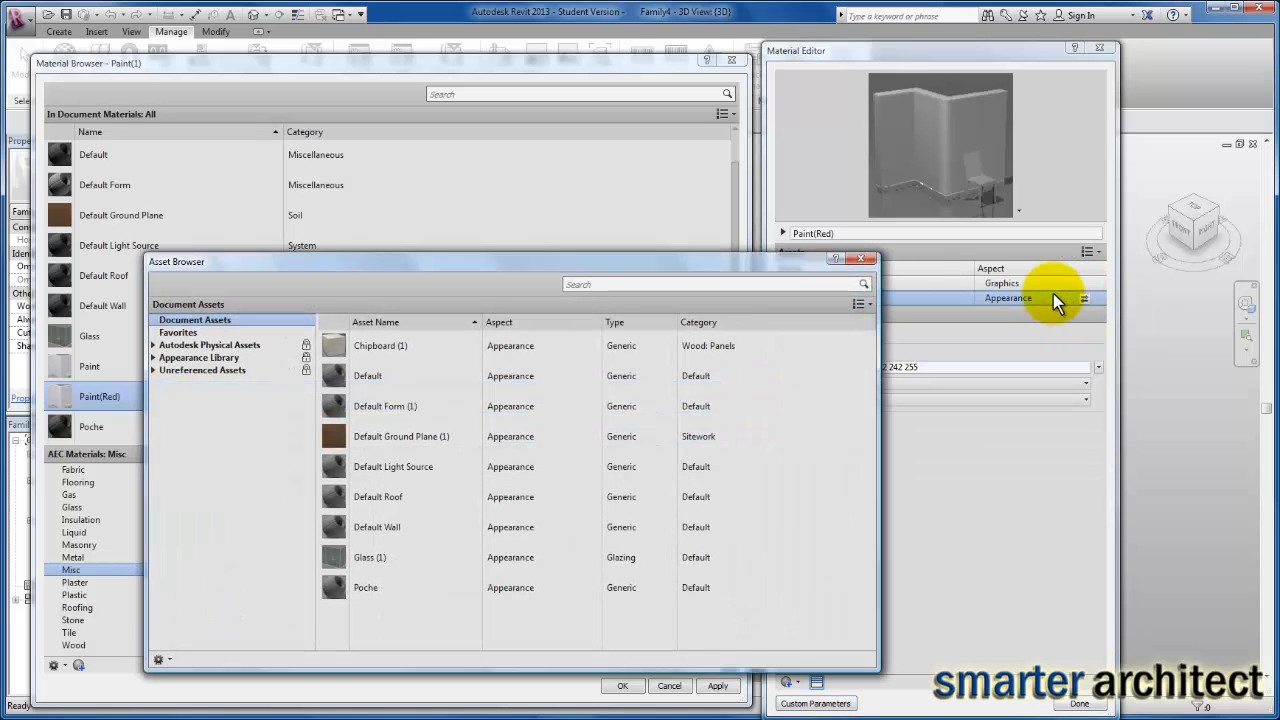
mouse_move(269, 303)
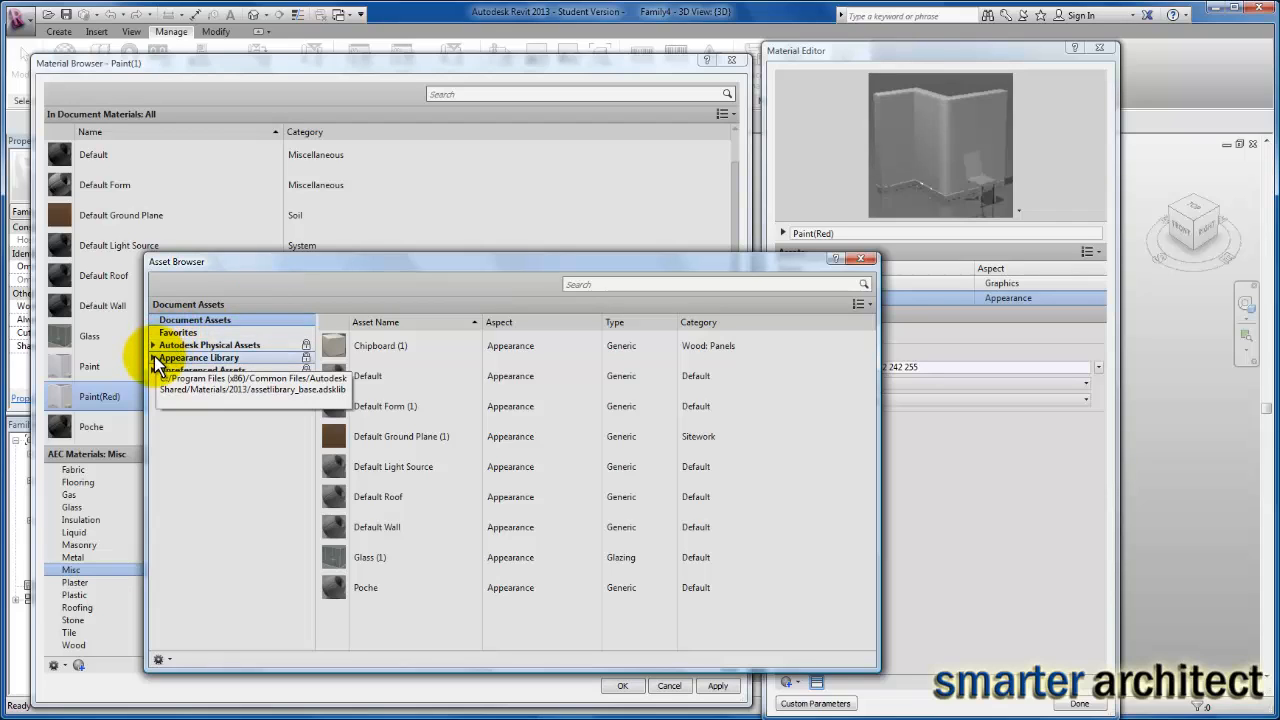
click(155, 357)
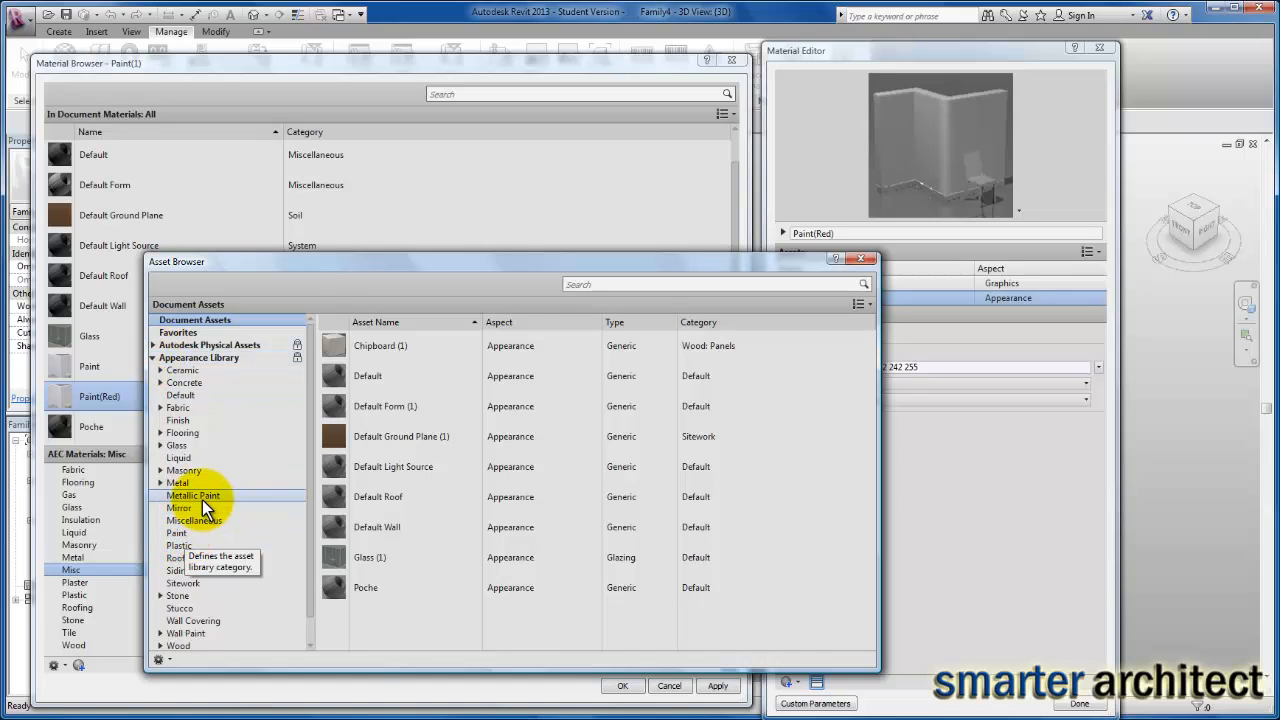
click(192, 495)
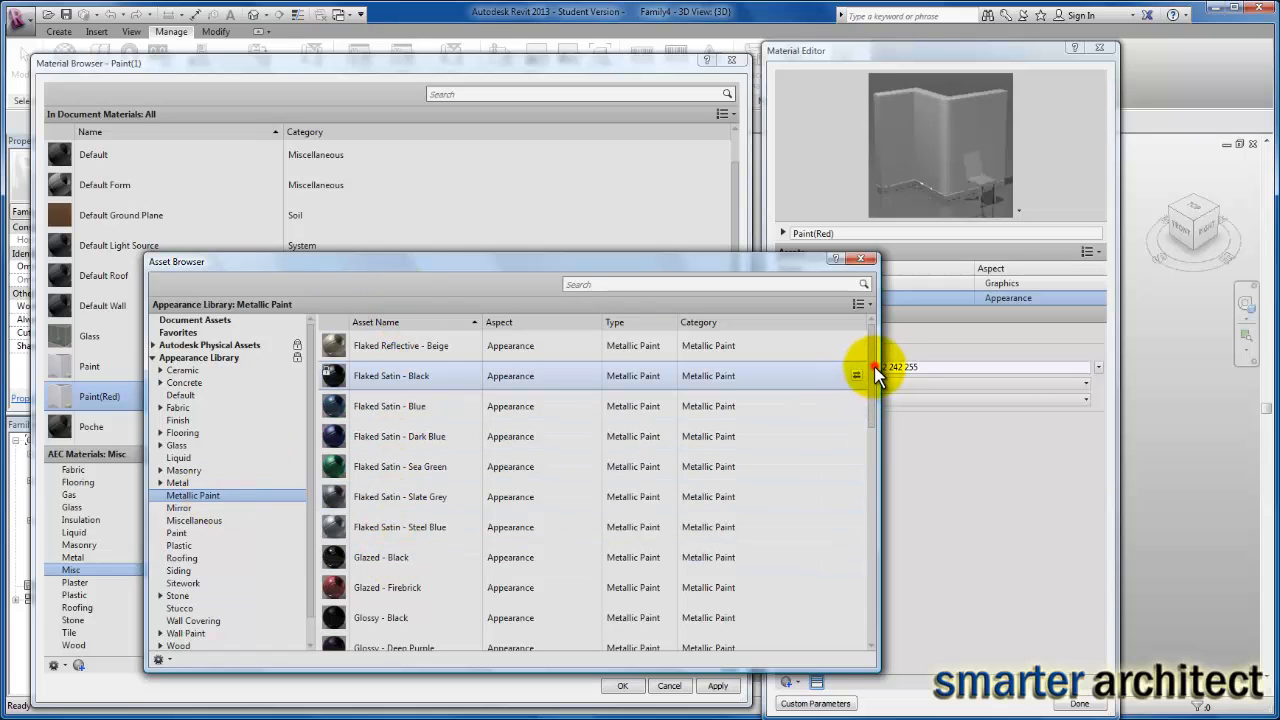
scroll(down, 3)
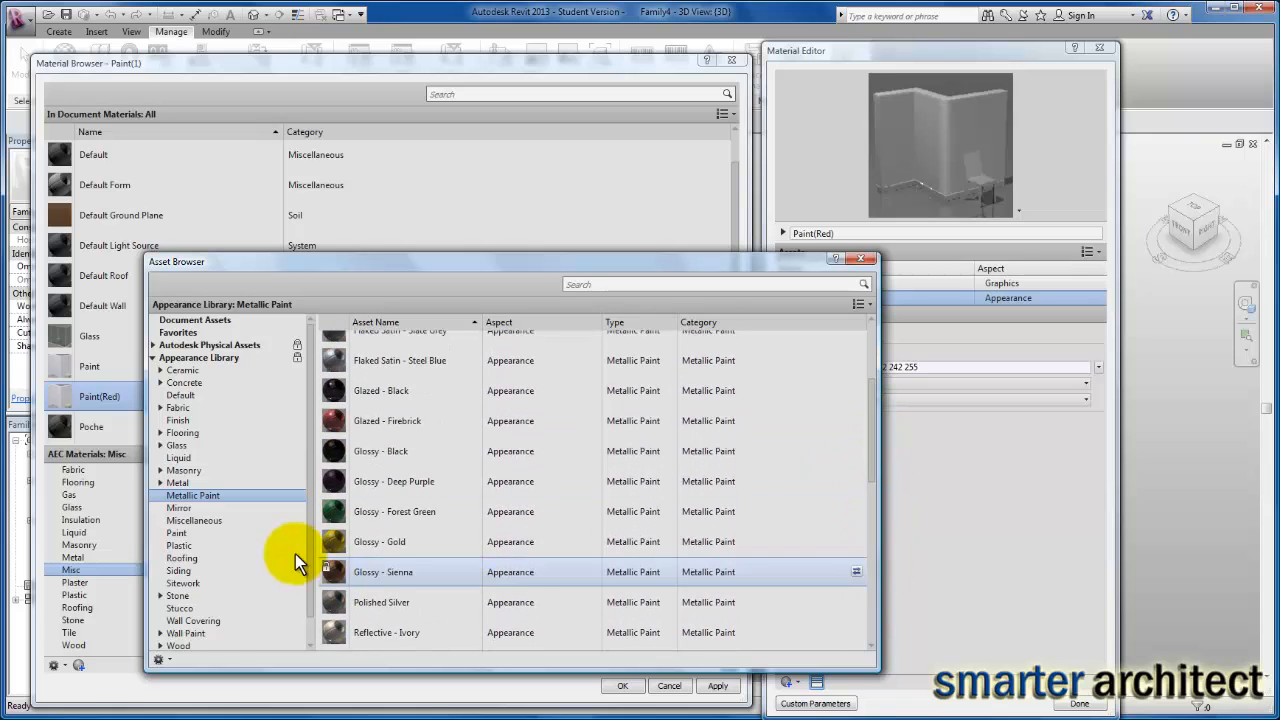
click(176, 533)
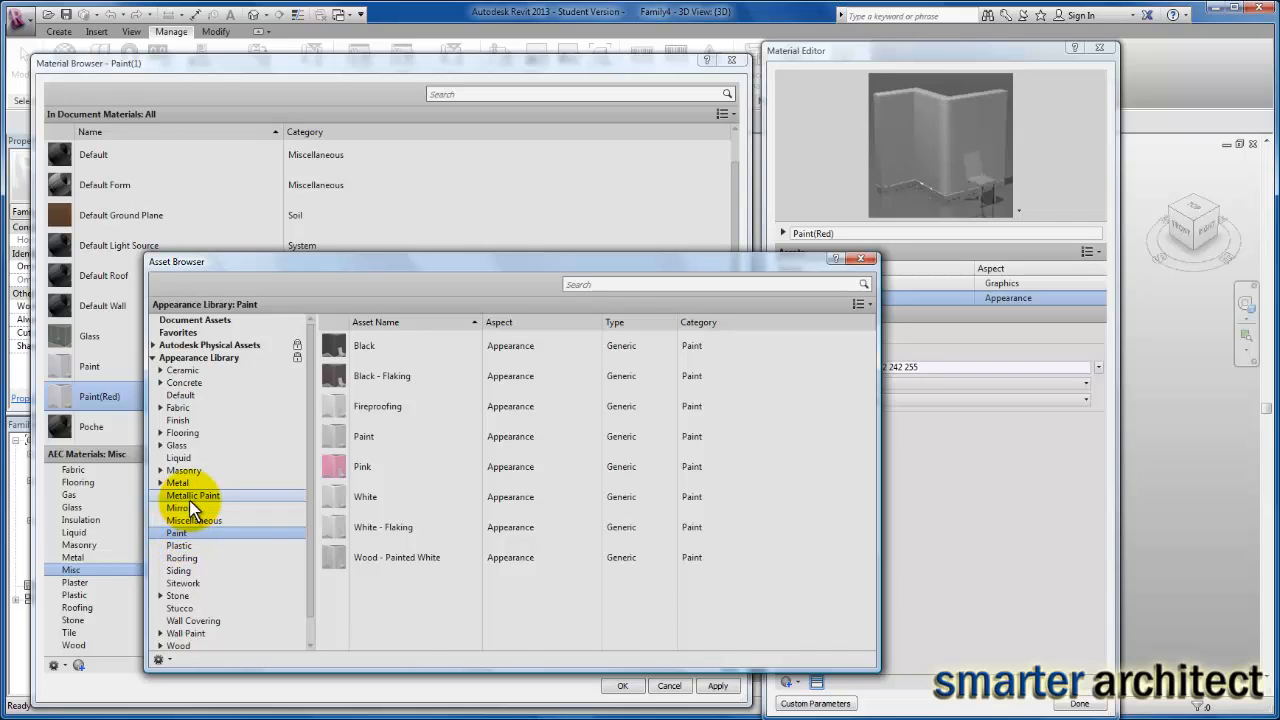
click(191, 495)
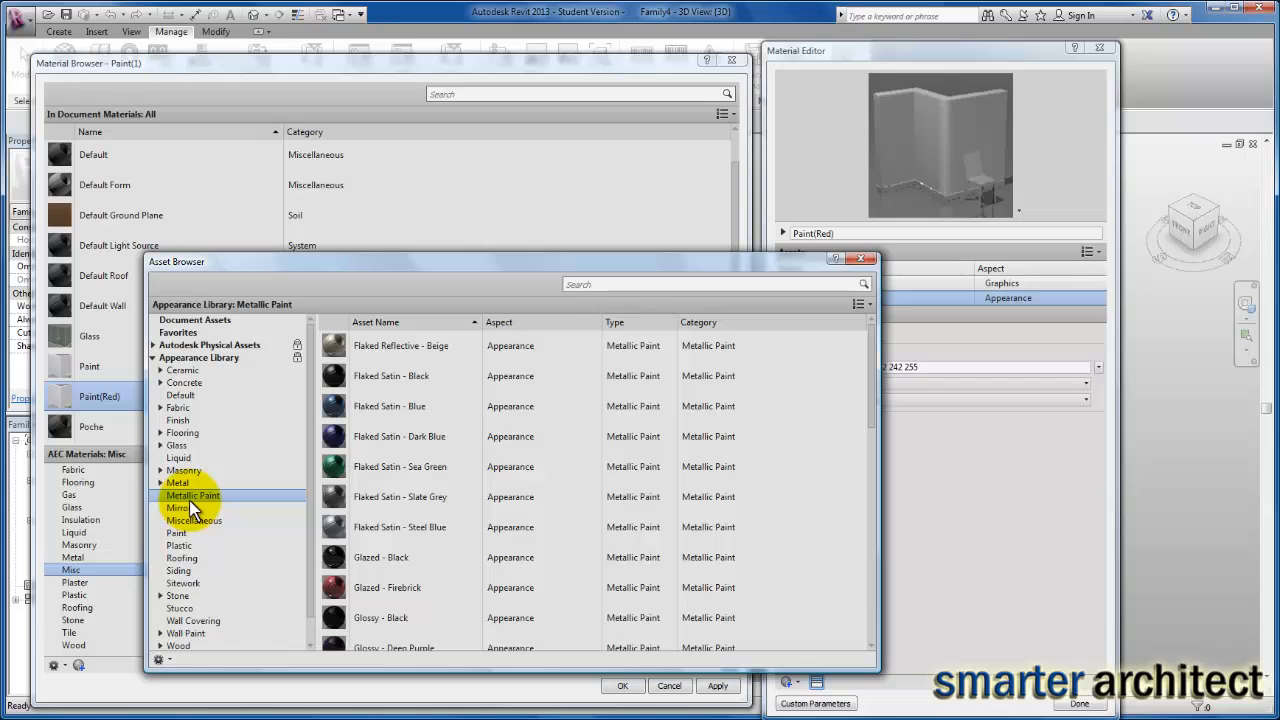
click(176, 533)
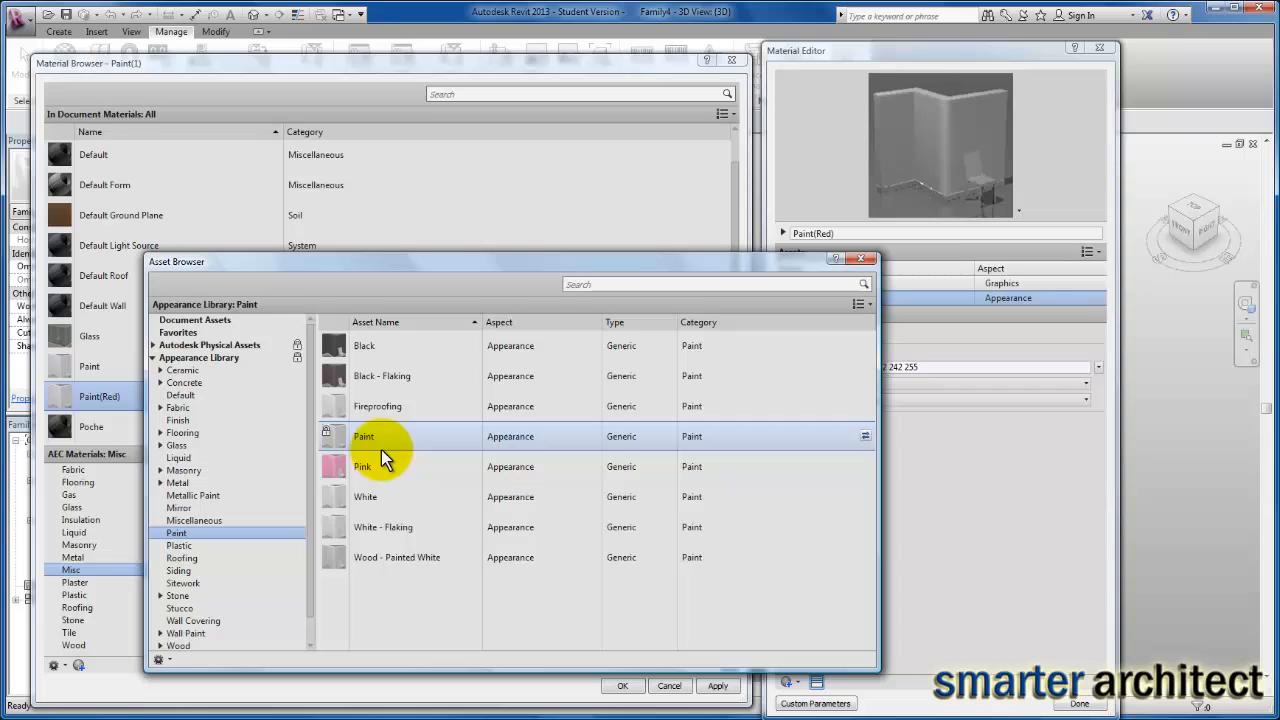
click(187, 627)
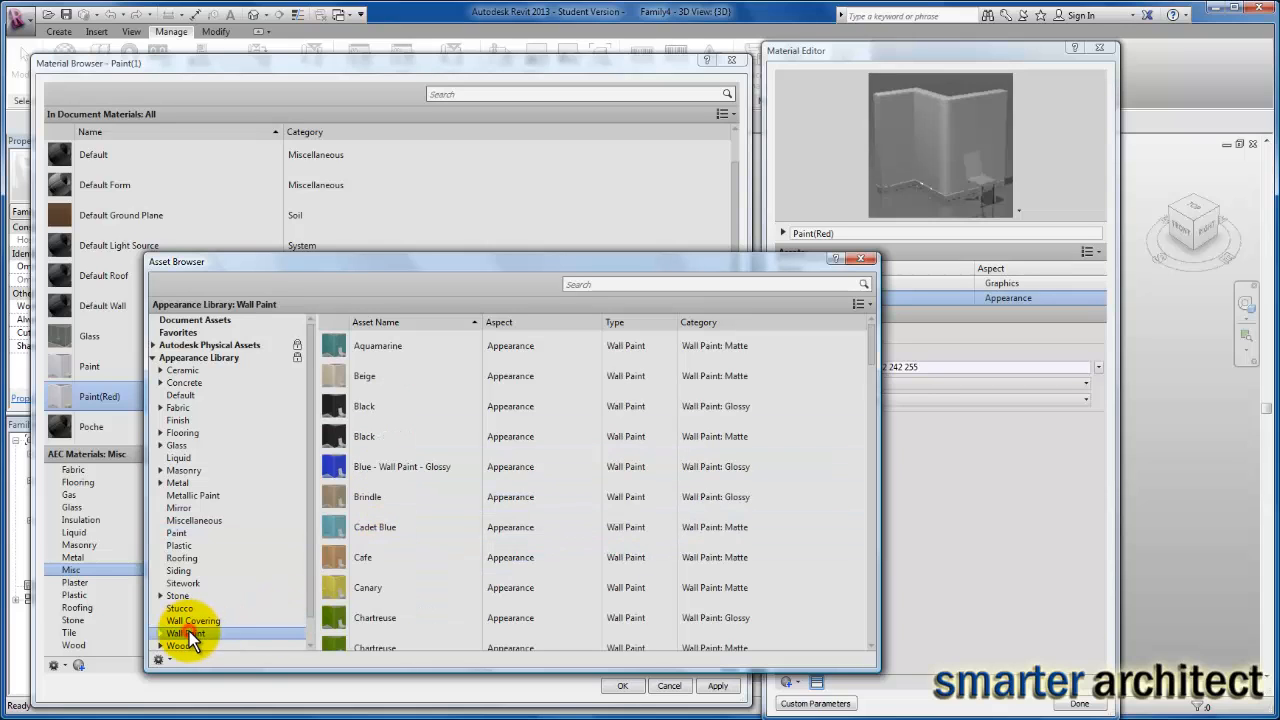
click(163, 630)
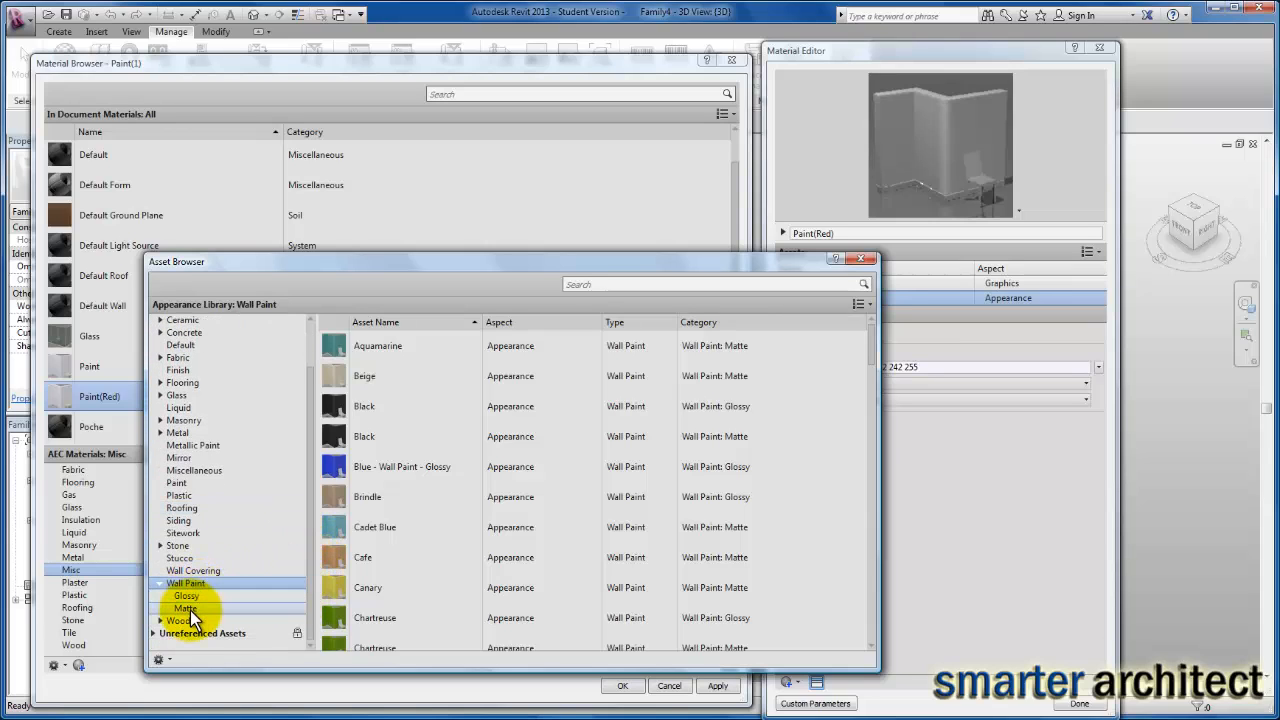
mouse_move(201, 623)
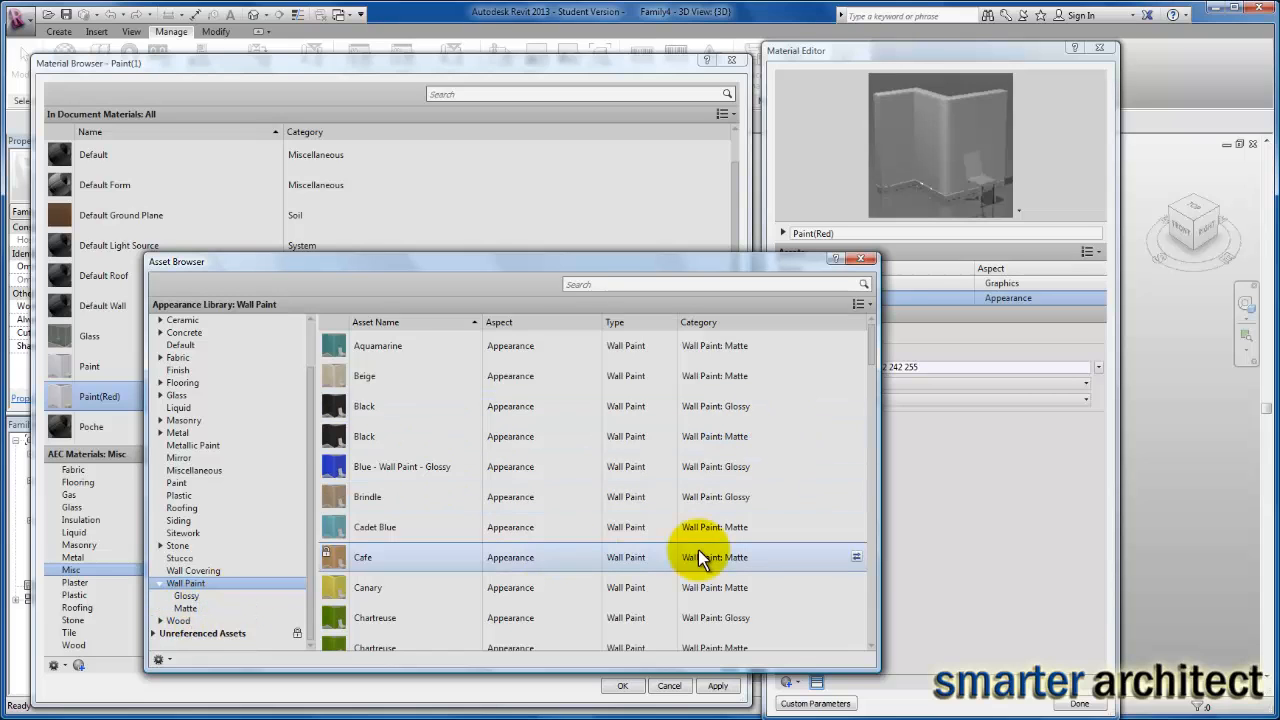
scroll(down, 3)
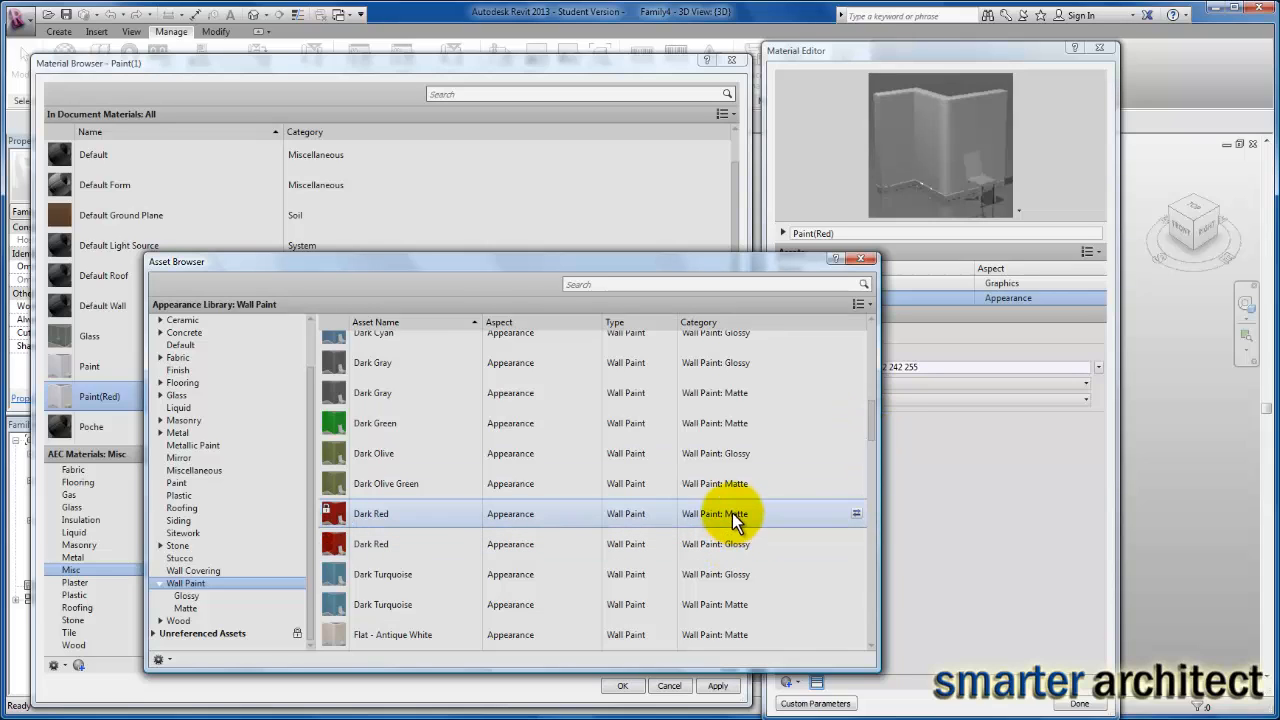
mouse_move(735, 518)
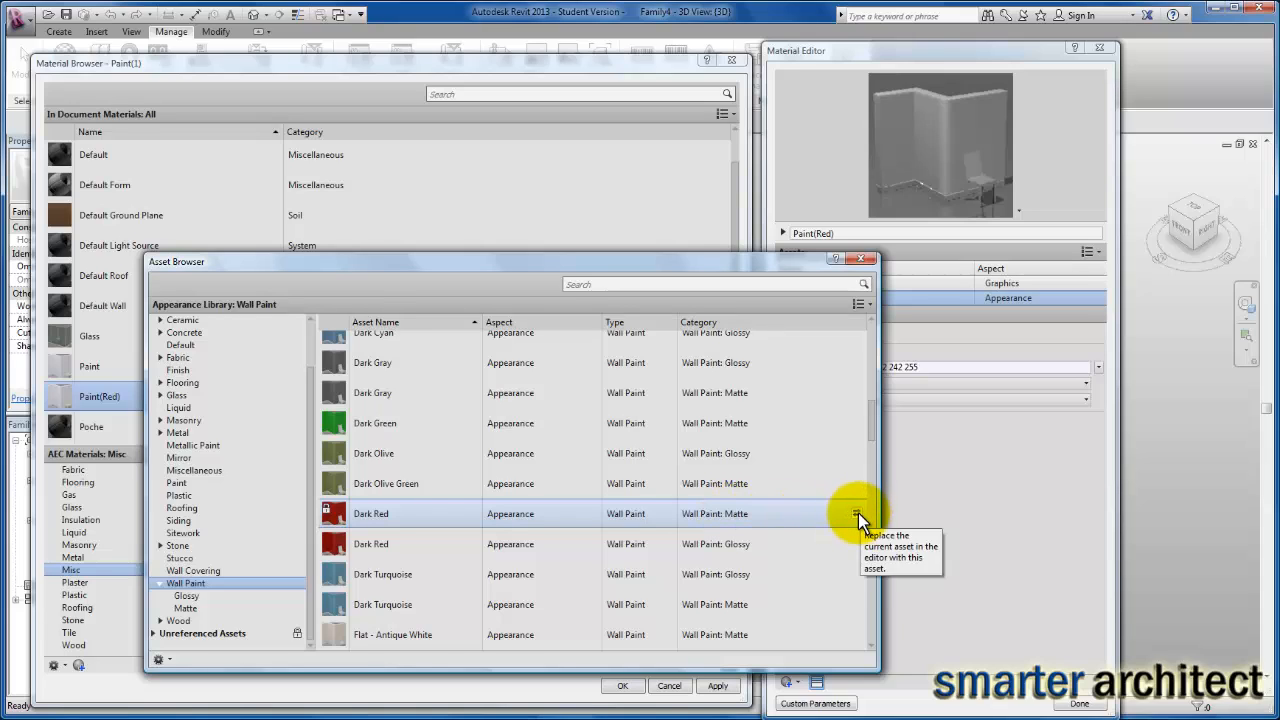
click(854, 514)
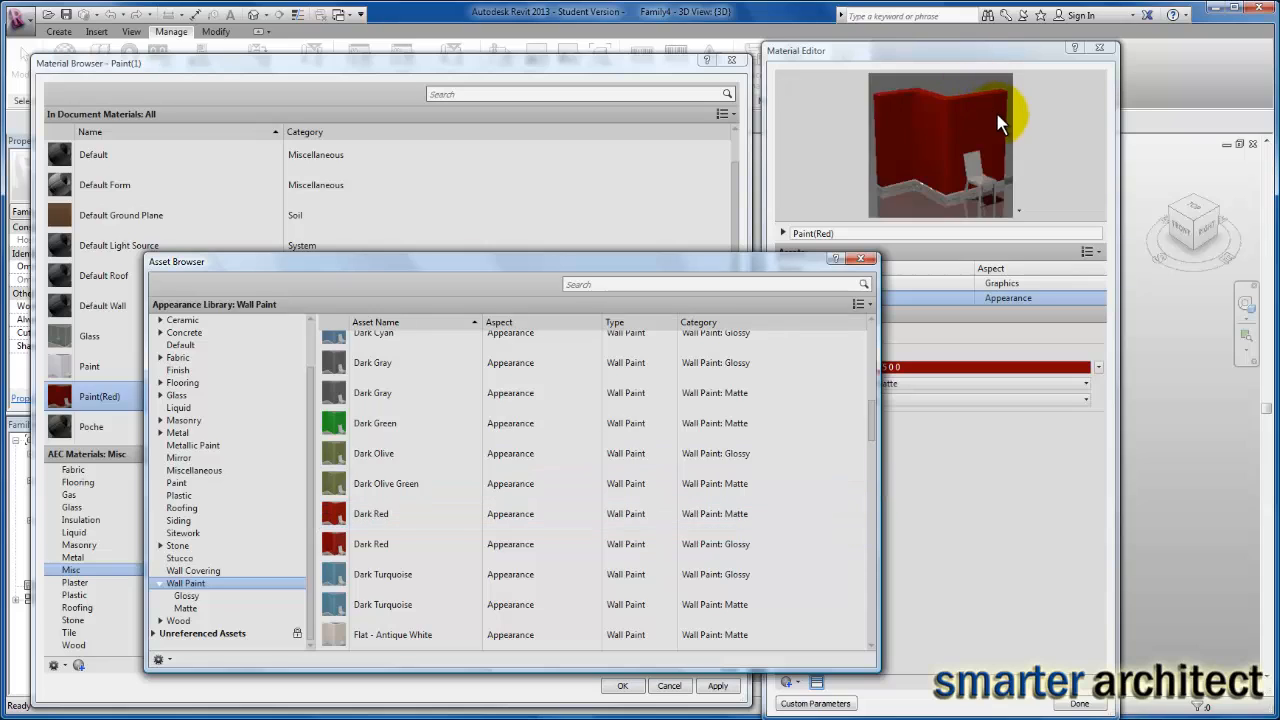
mouse_move(995, 120)
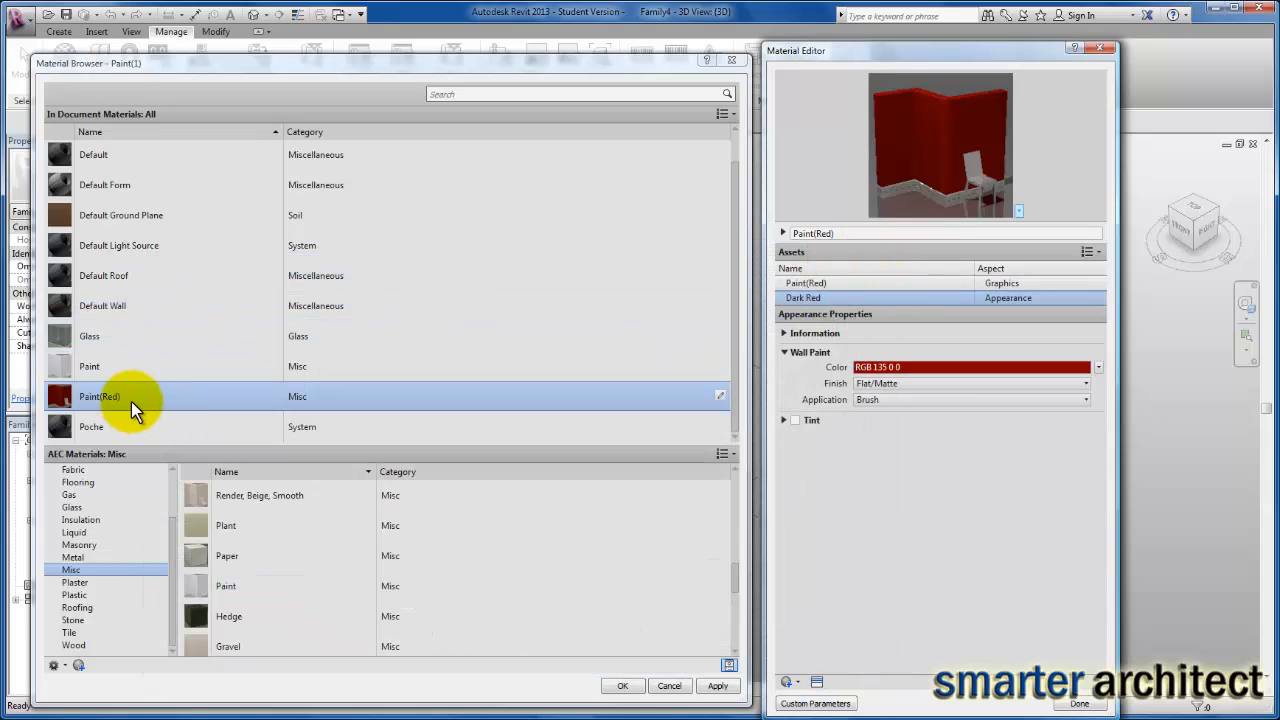
mouse_move(122, 372)
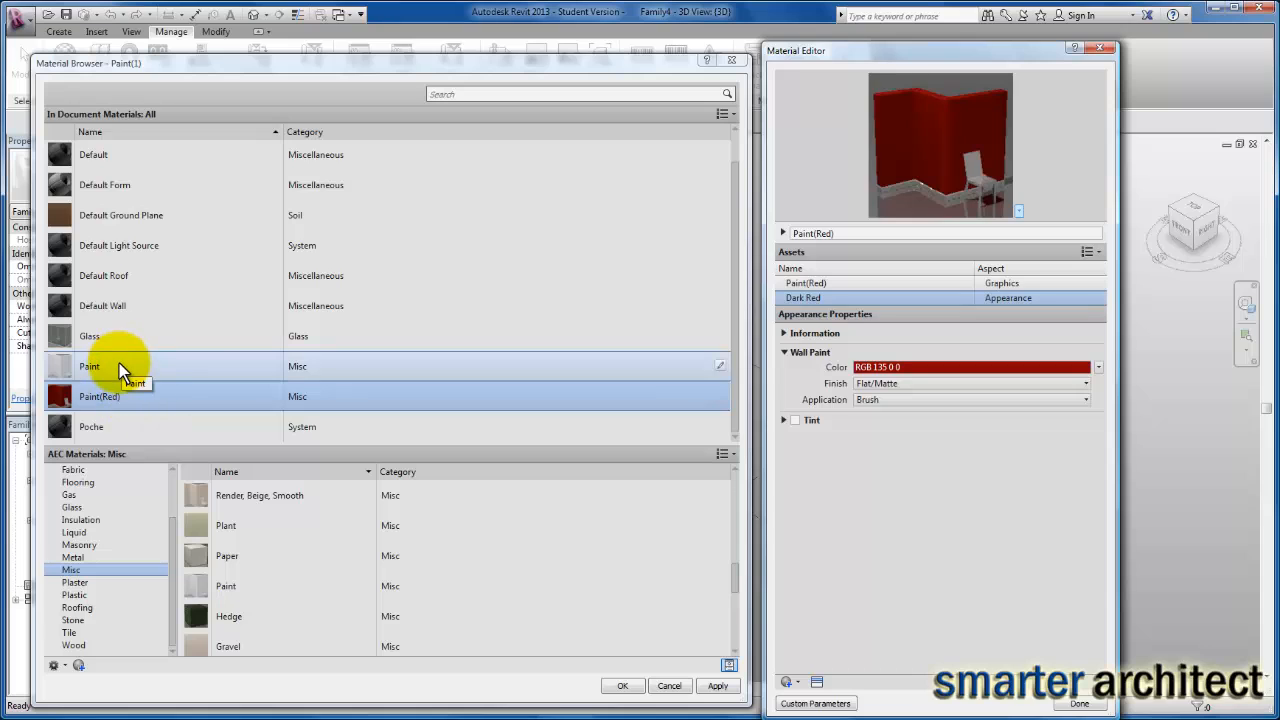
click(97, 396)
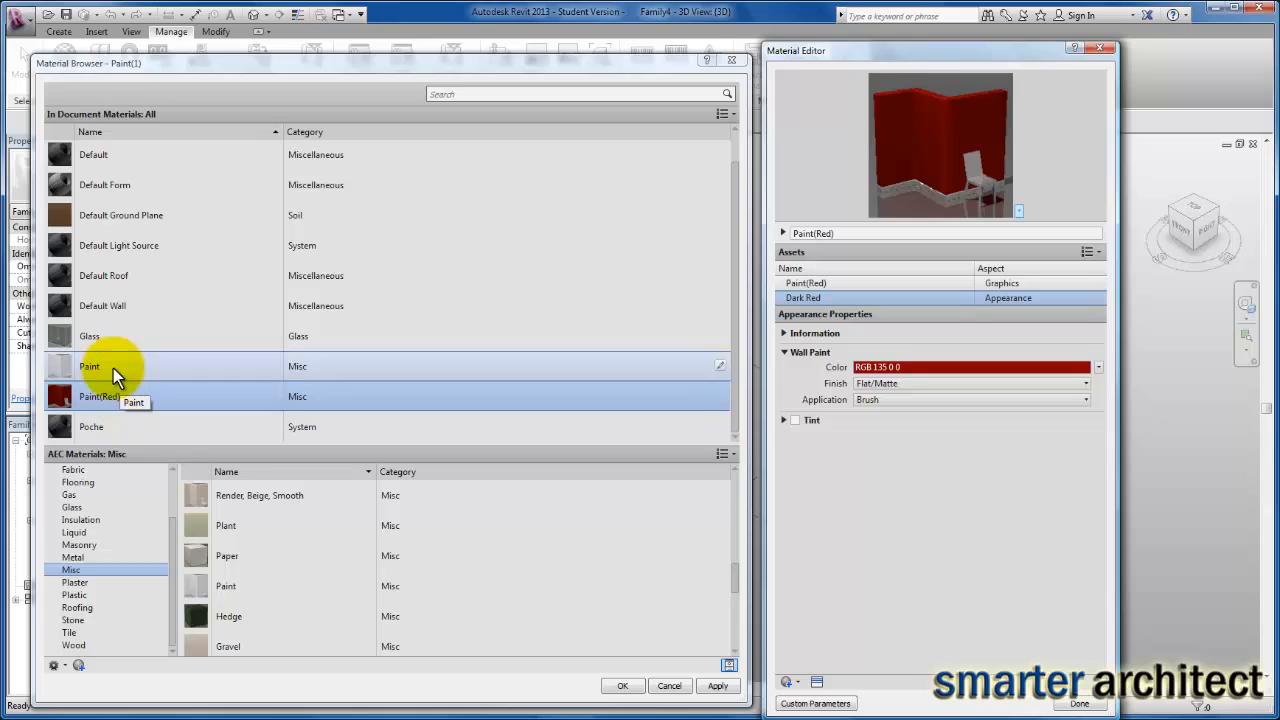
click(98, 396)
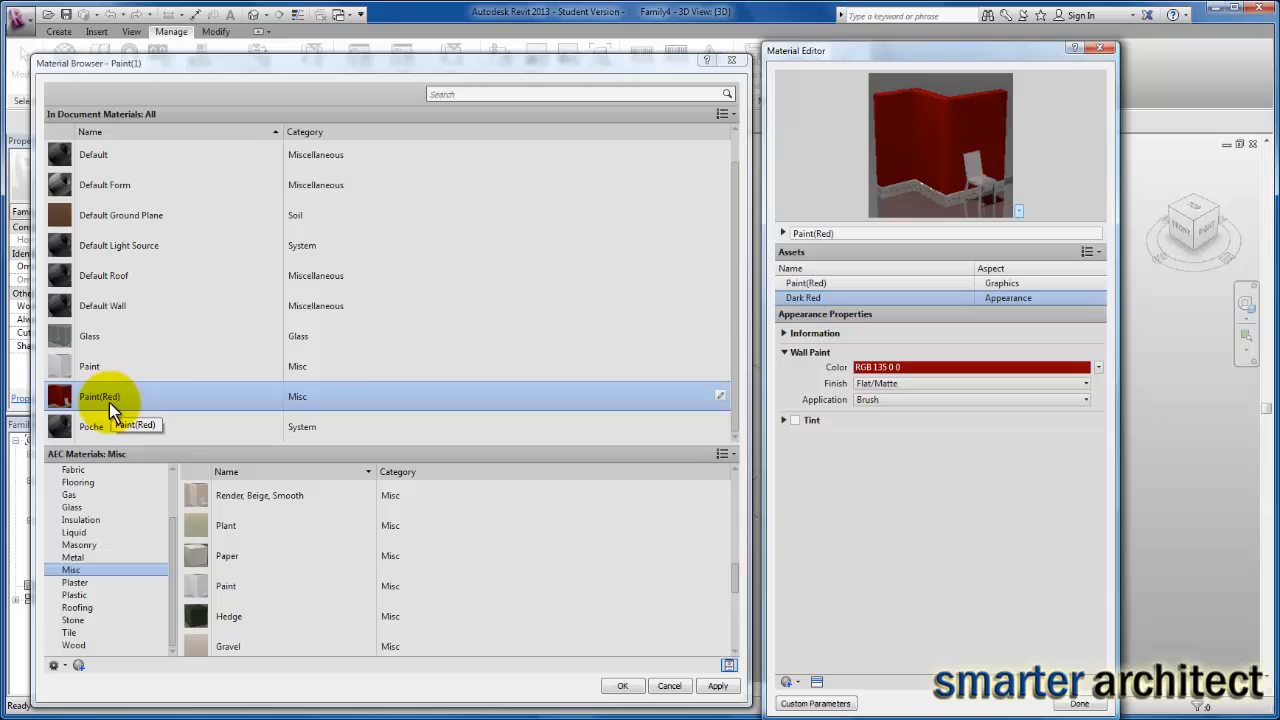
mouse_move(870, 57)
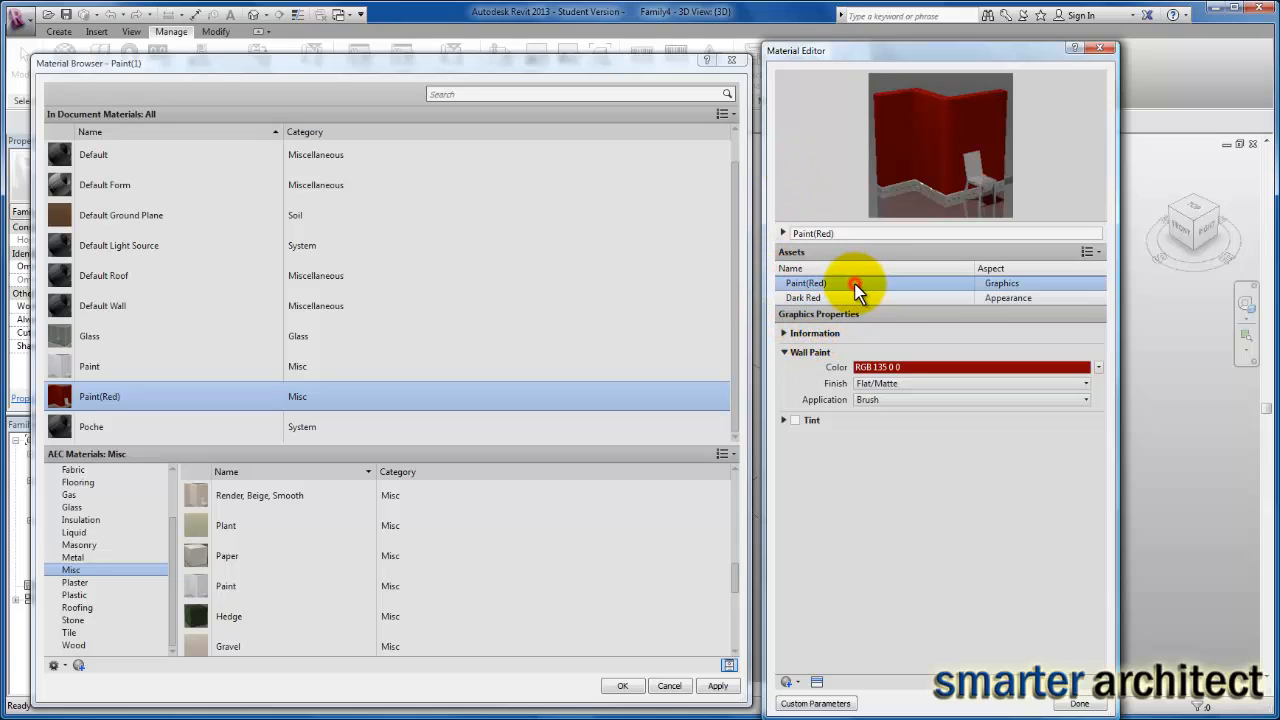
- Turn on Use Render Appearance so Paint(Red)'s shading becomes RGB 135 0 0
click(802, 283)
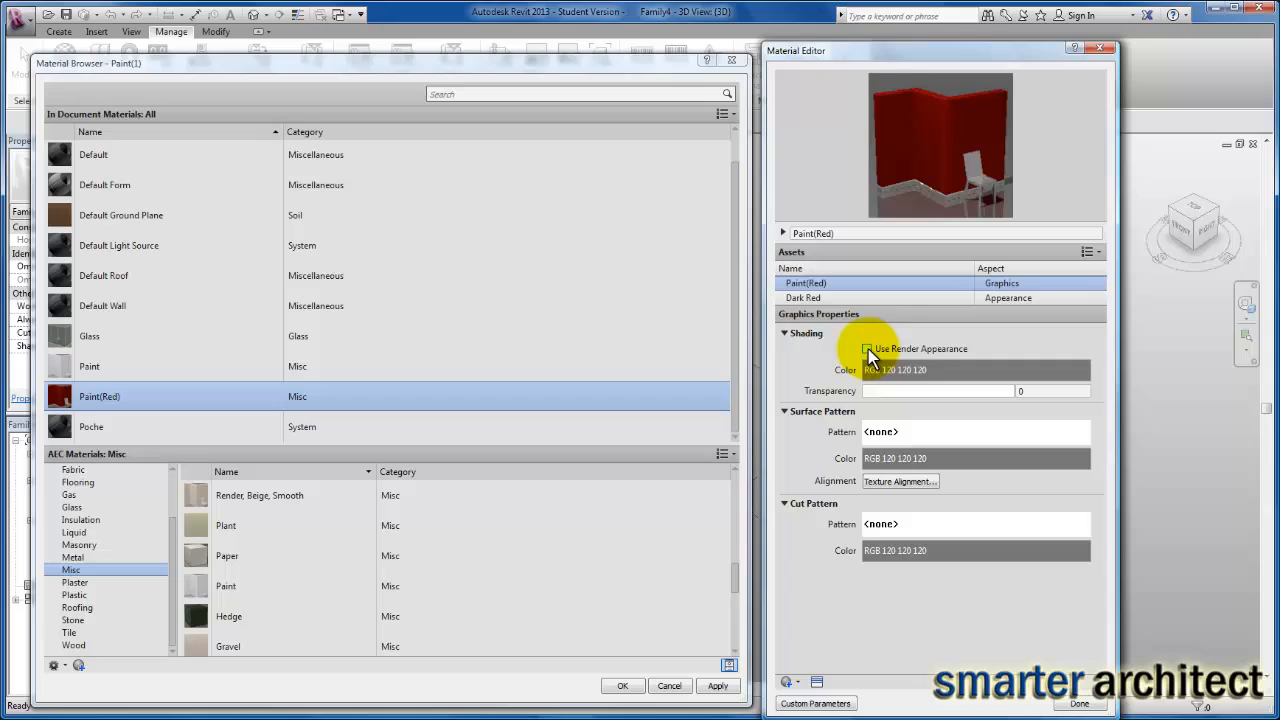
click(867, 349)
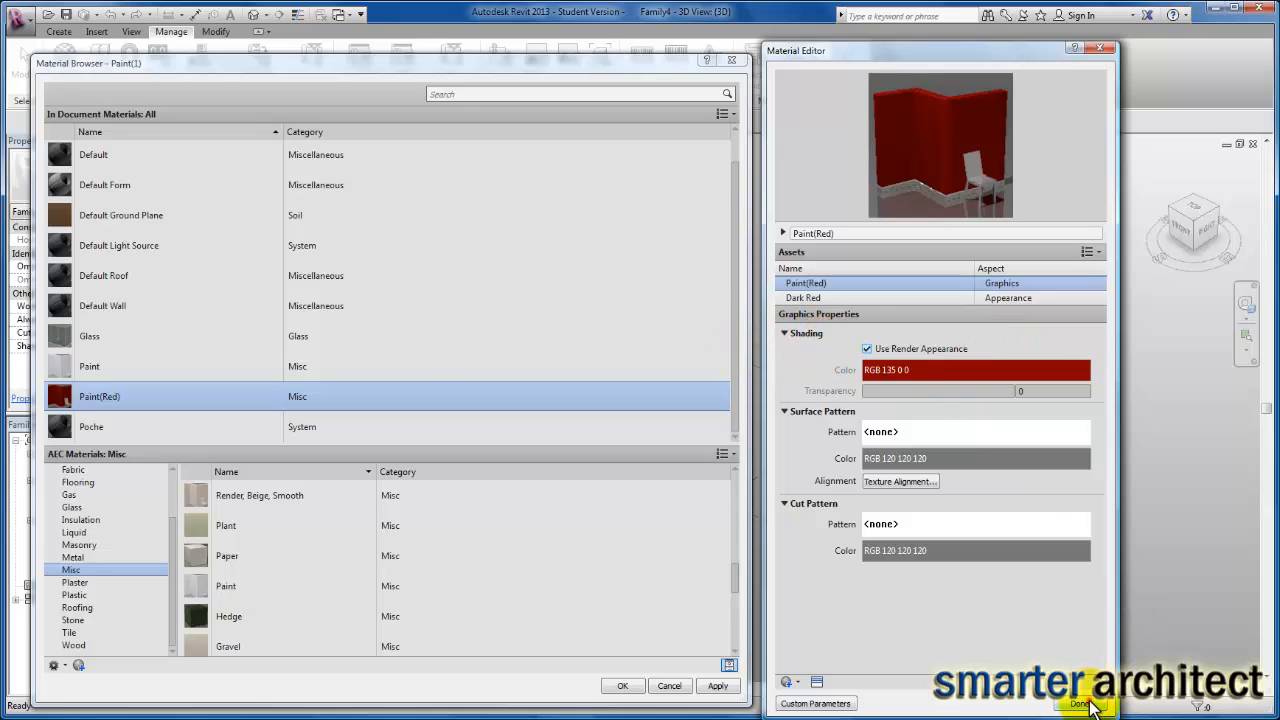
click(1078, 702)
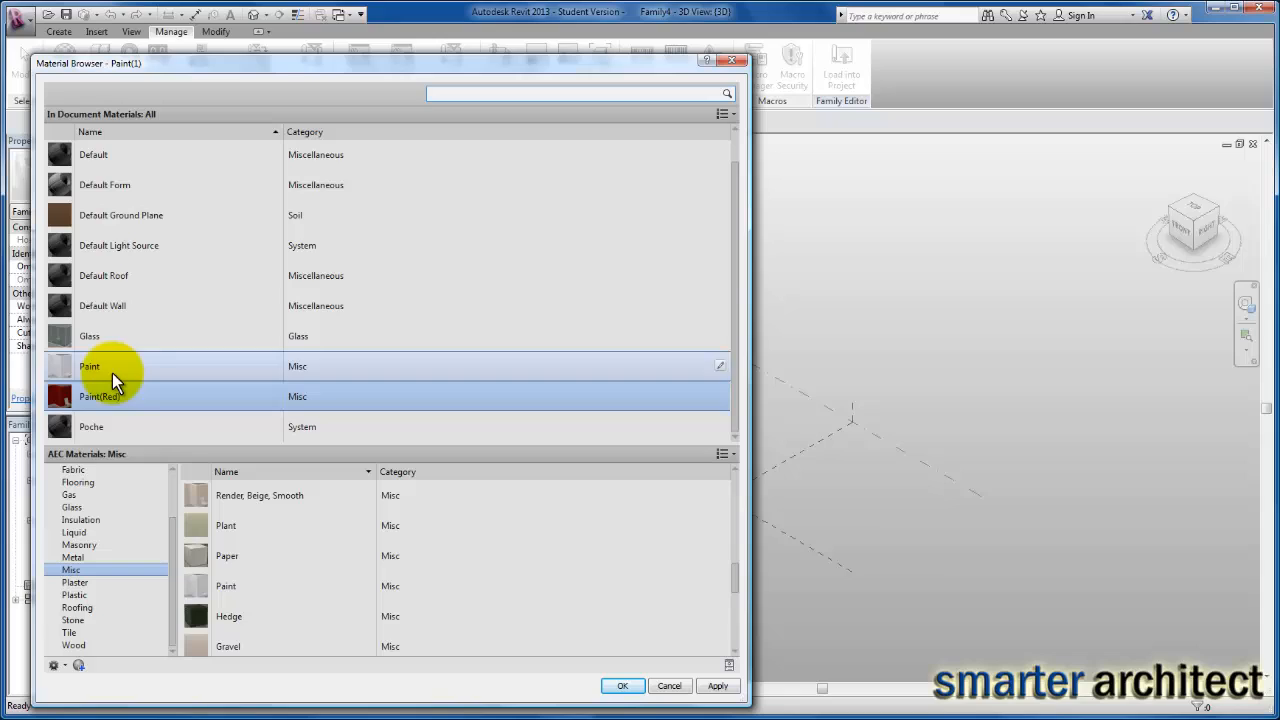
- Duplicate Paint(Red) as Paint(Red)(1) and open the copy in the Material Editor
click(95, 396)
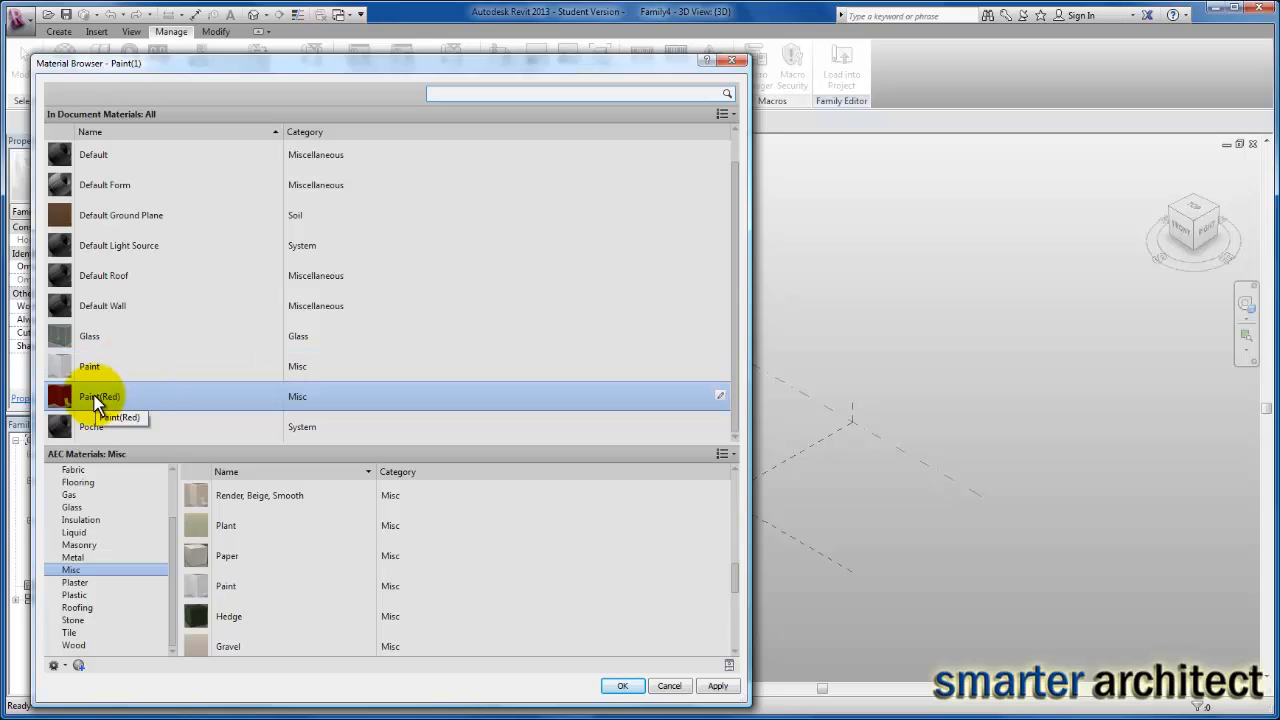
right_click(90, 396)
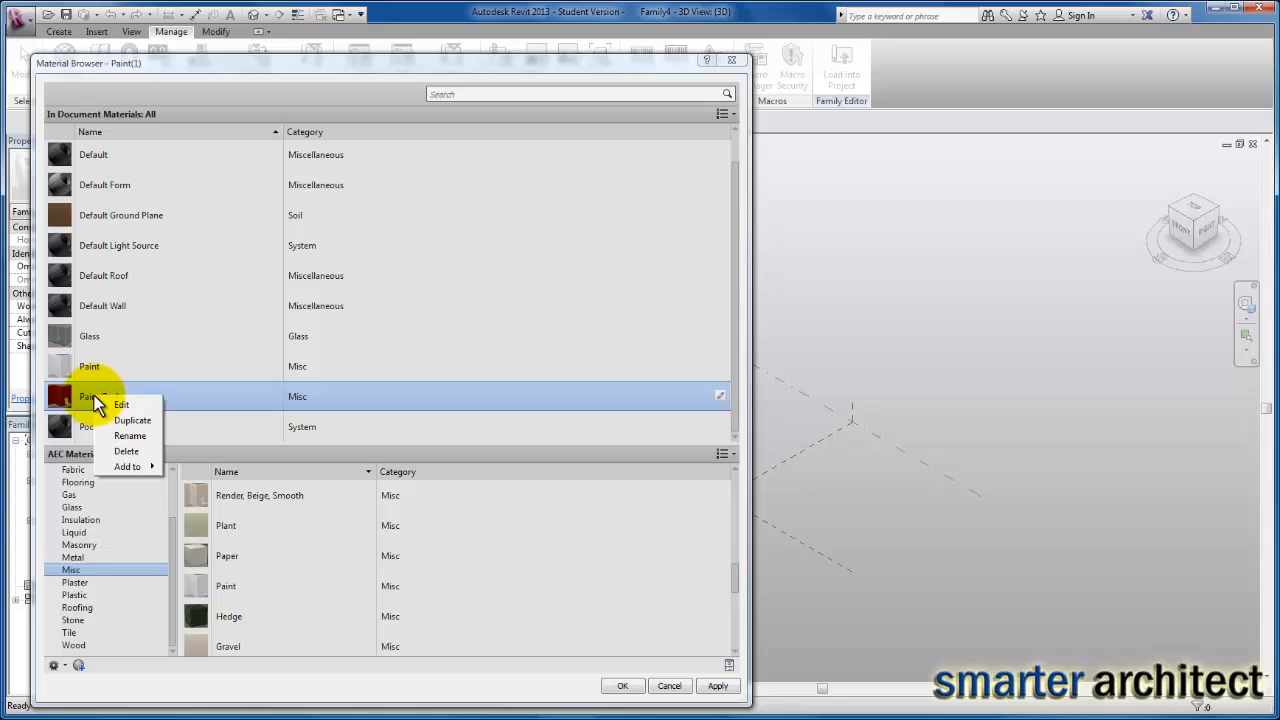
mouse_move(132, 420)
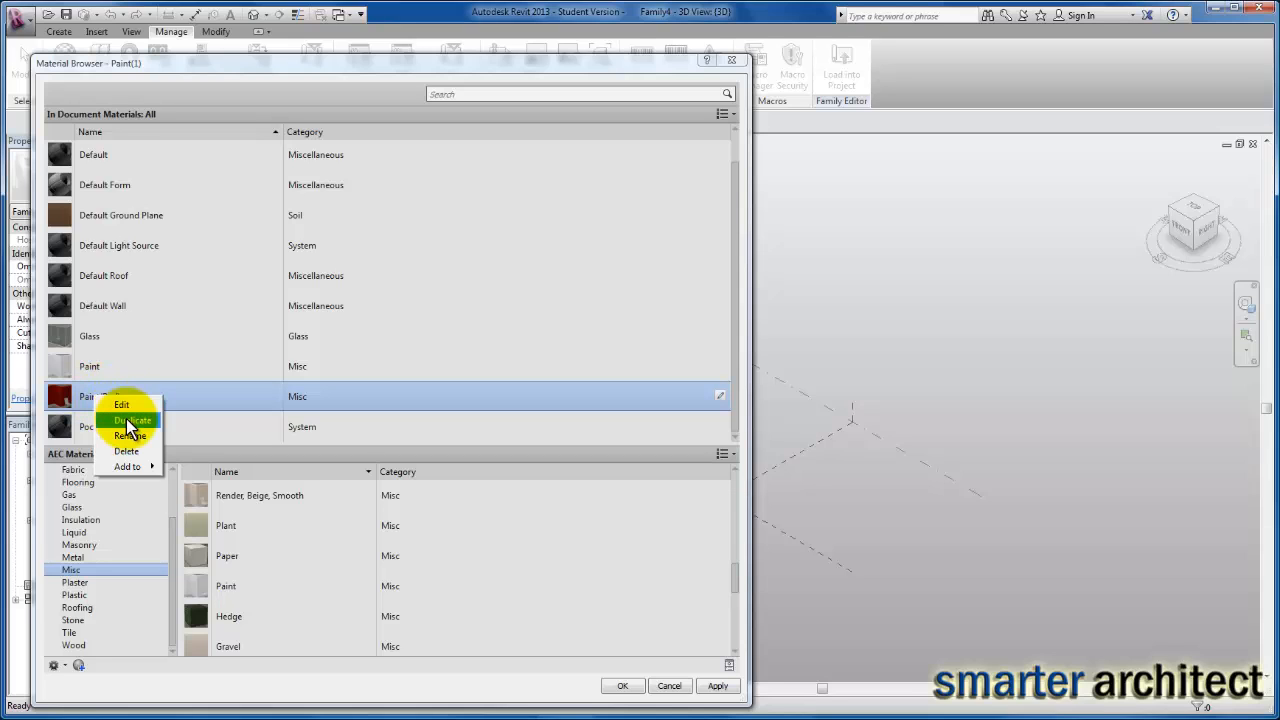
click(131, 419)
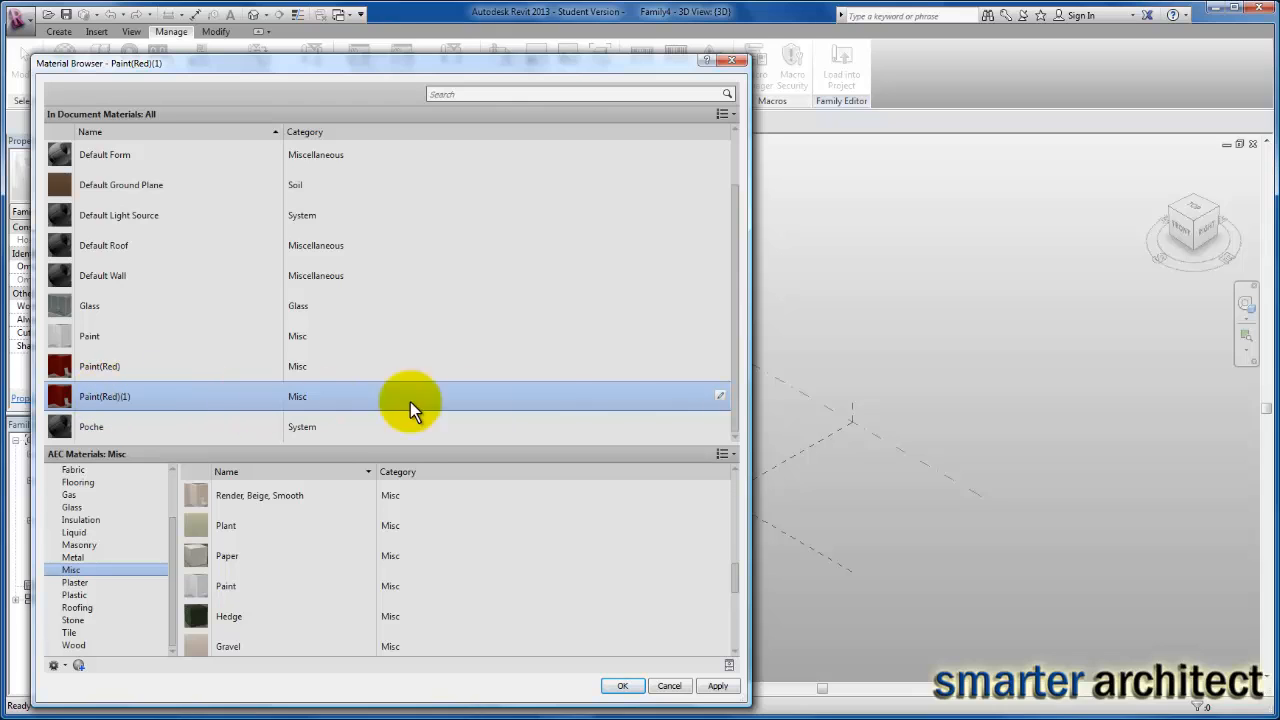
click(720, 396)
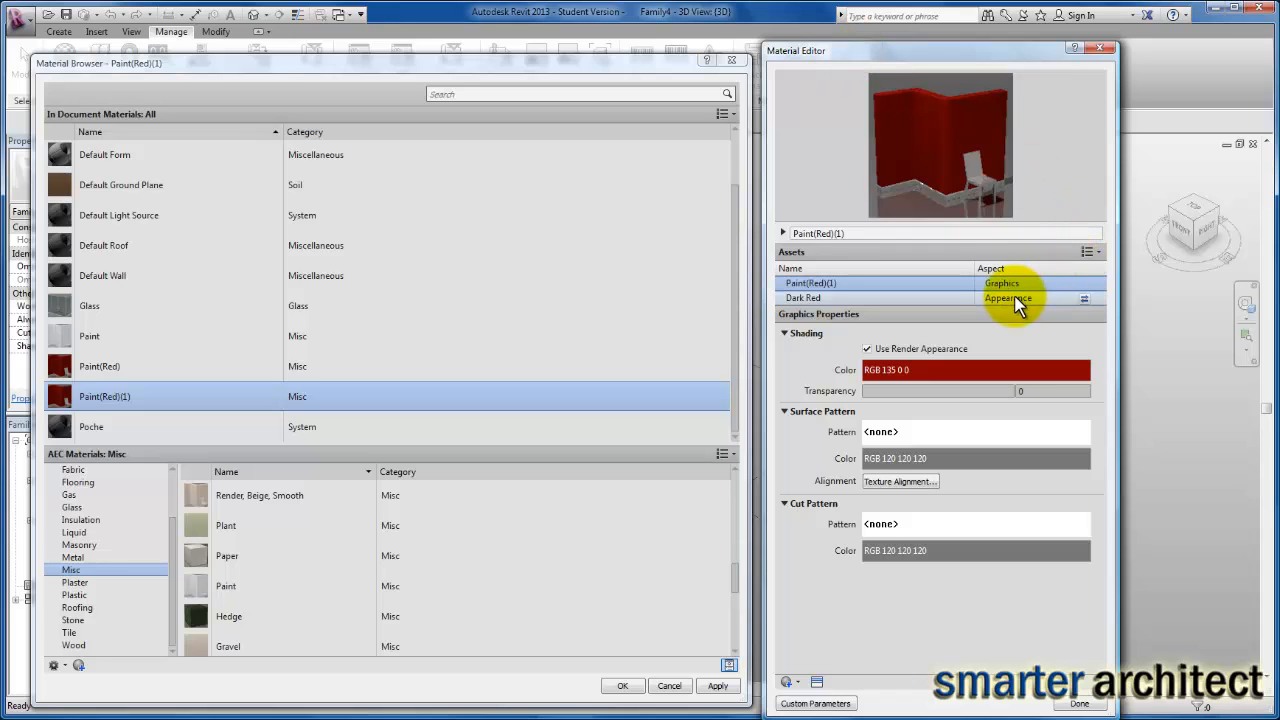
- Give Paint(Red)(1) the glossy Cyan wall-paint appearance (RGB 48 135 227)
click(1080, 298)
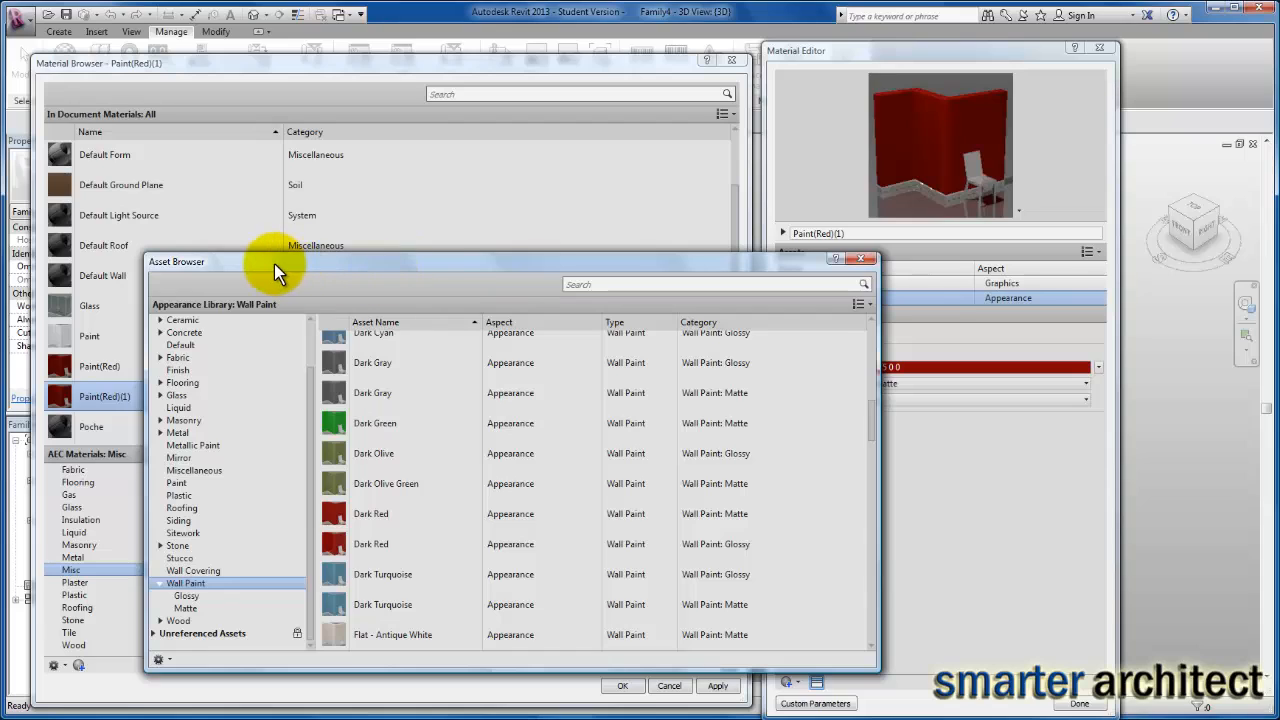
click(372, 514)
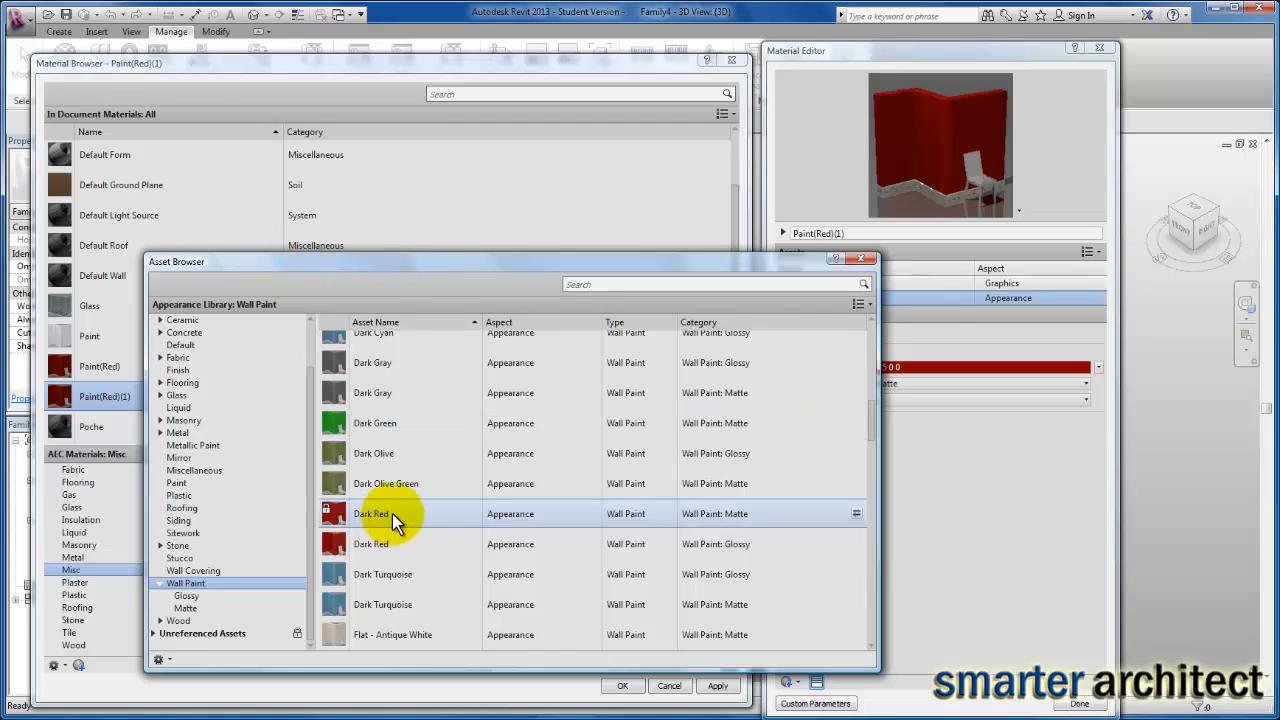
mouse_move(393, 499)
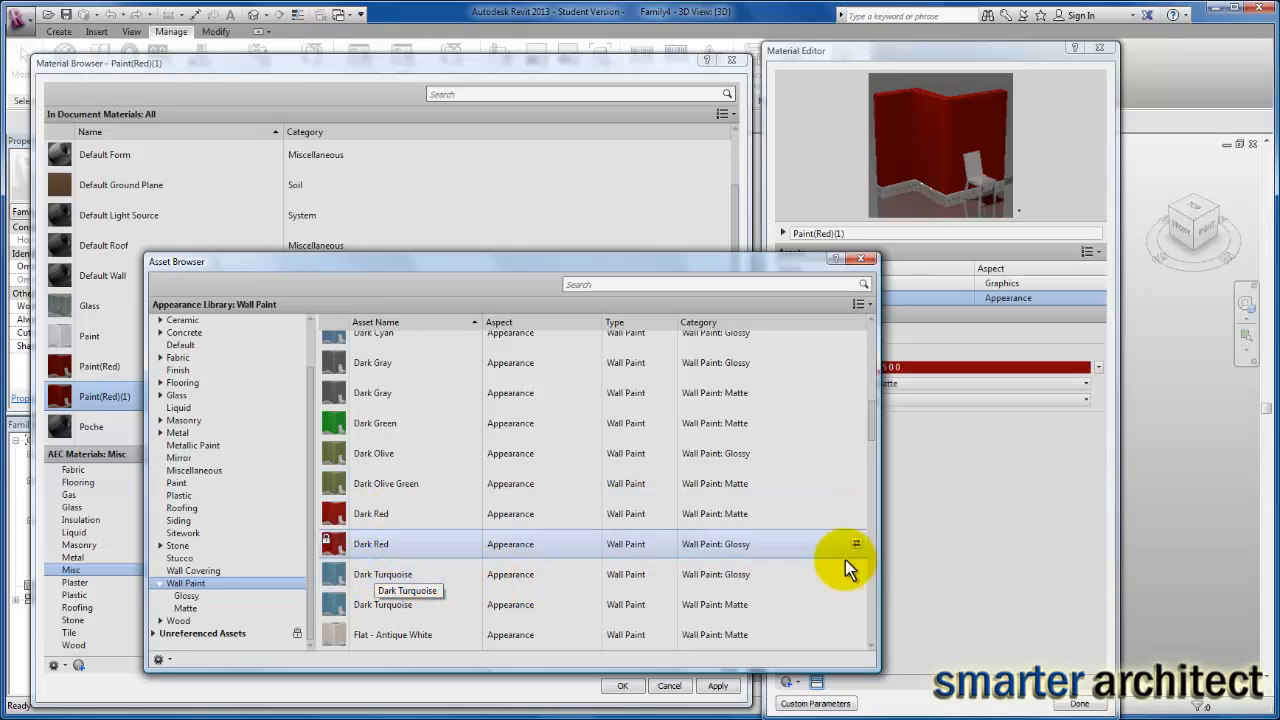
scroll(up, 3)
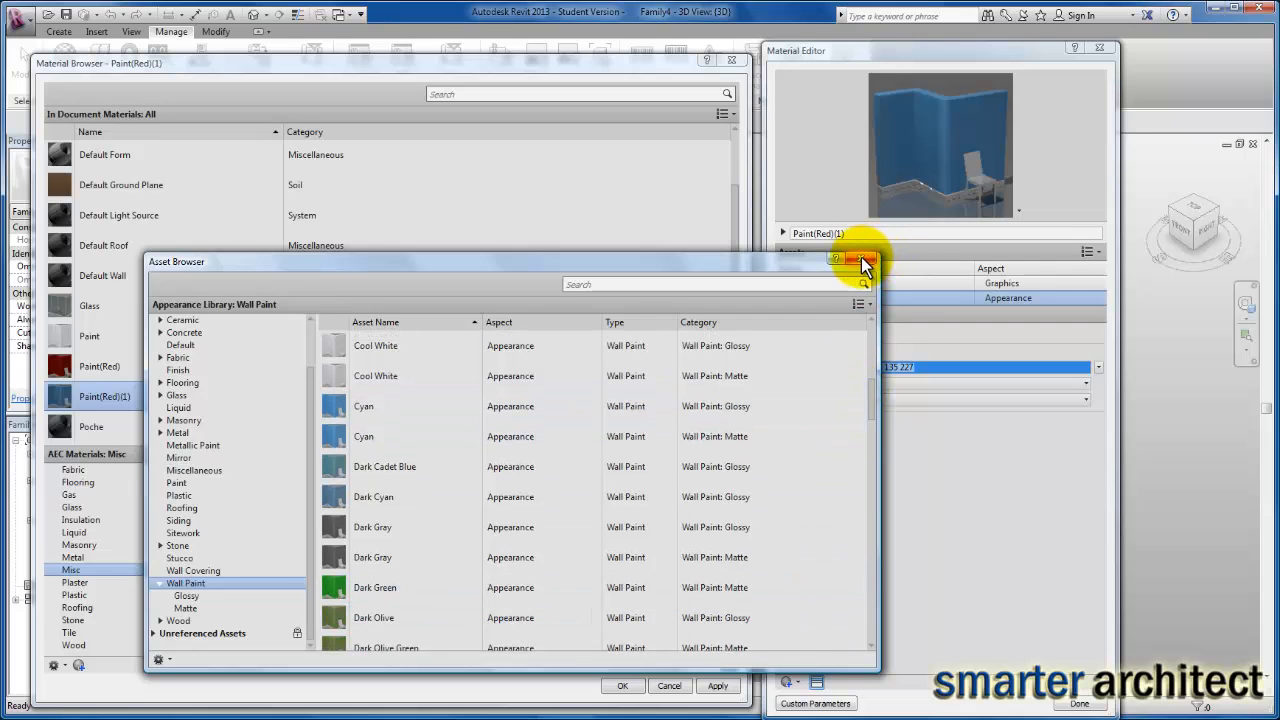
click(854, 258)
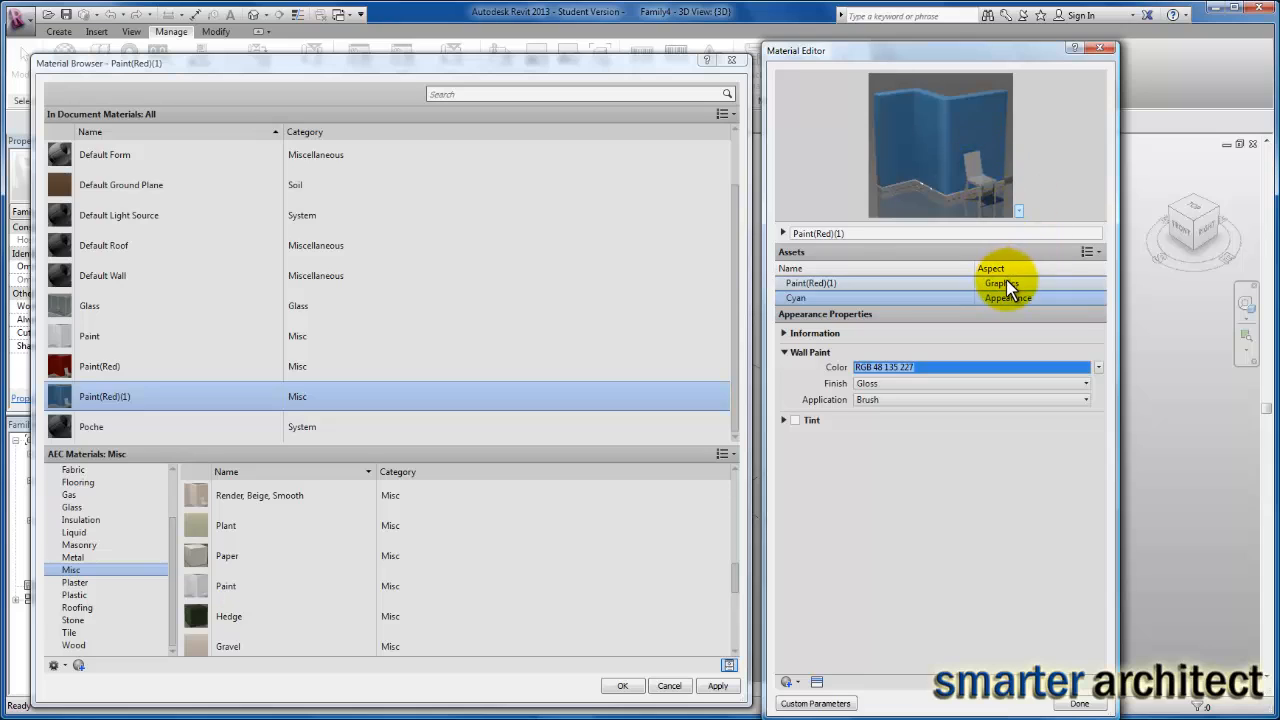
- Rename the blue copy to Paint(Blue) and close the Material Editor
click(997, 283)
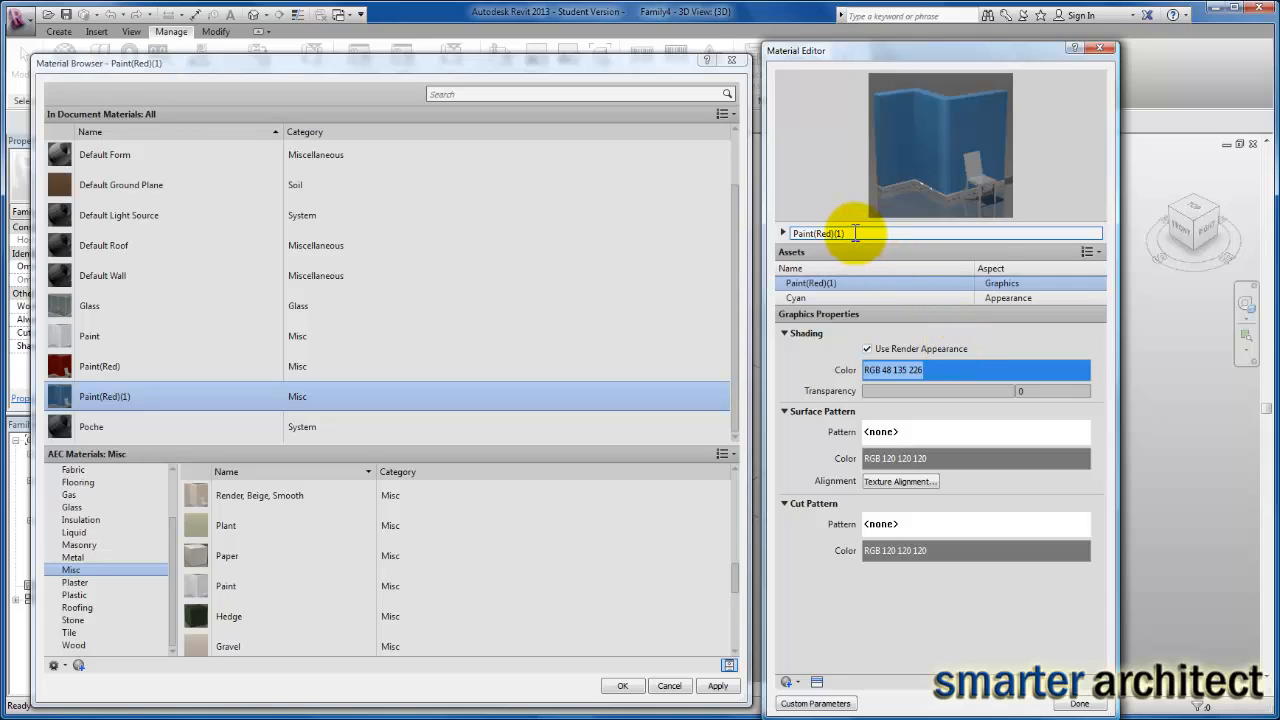
double_click(817, 232)
text(Blu)
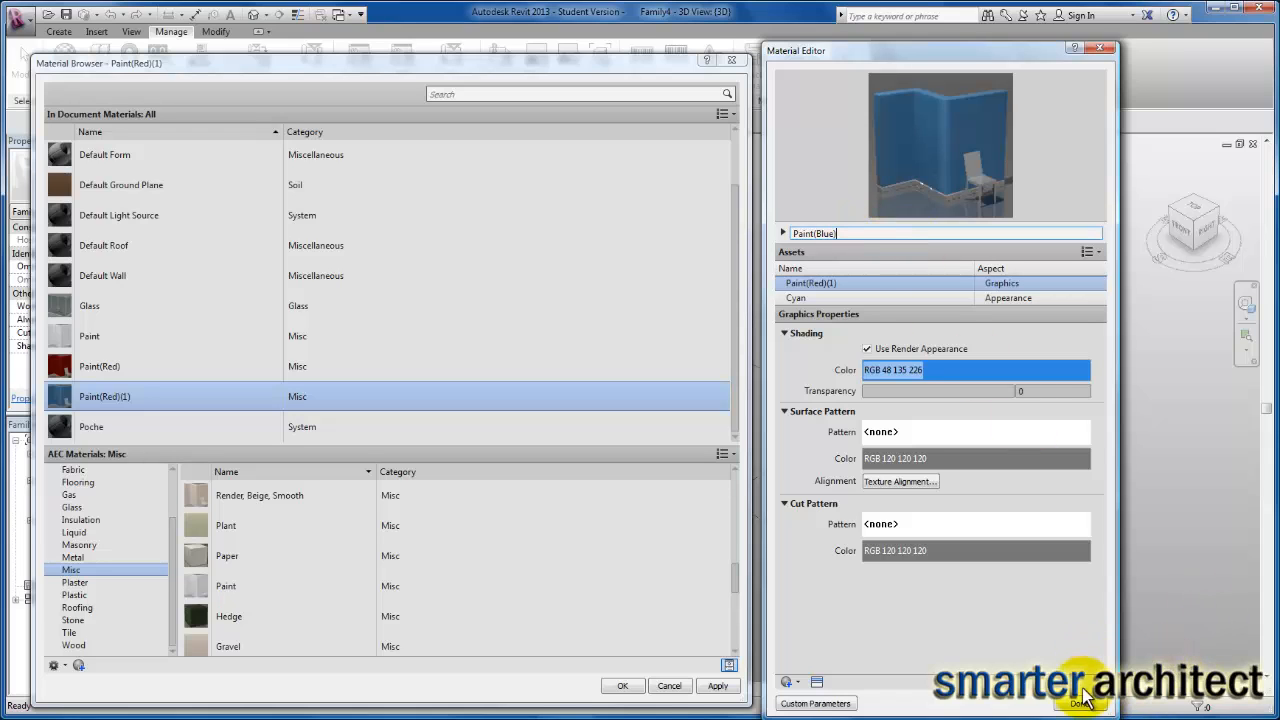
click(1078, 699)
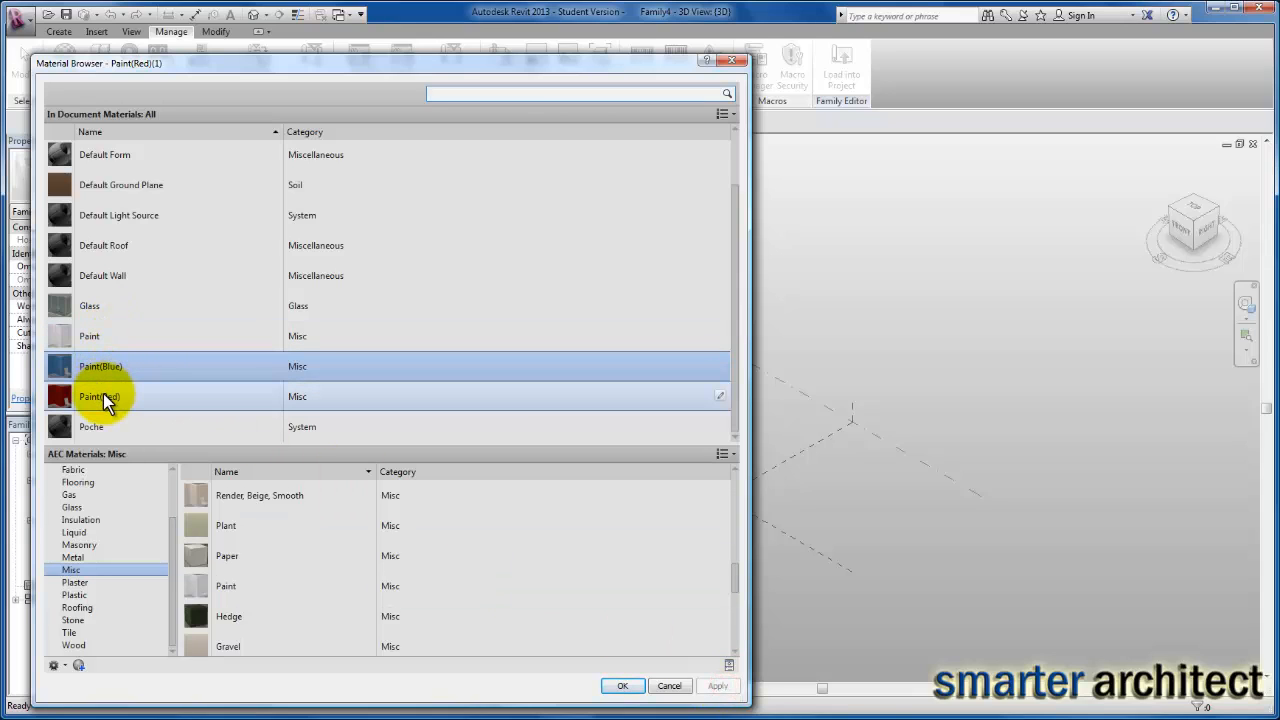
mouse_move(105, 399)
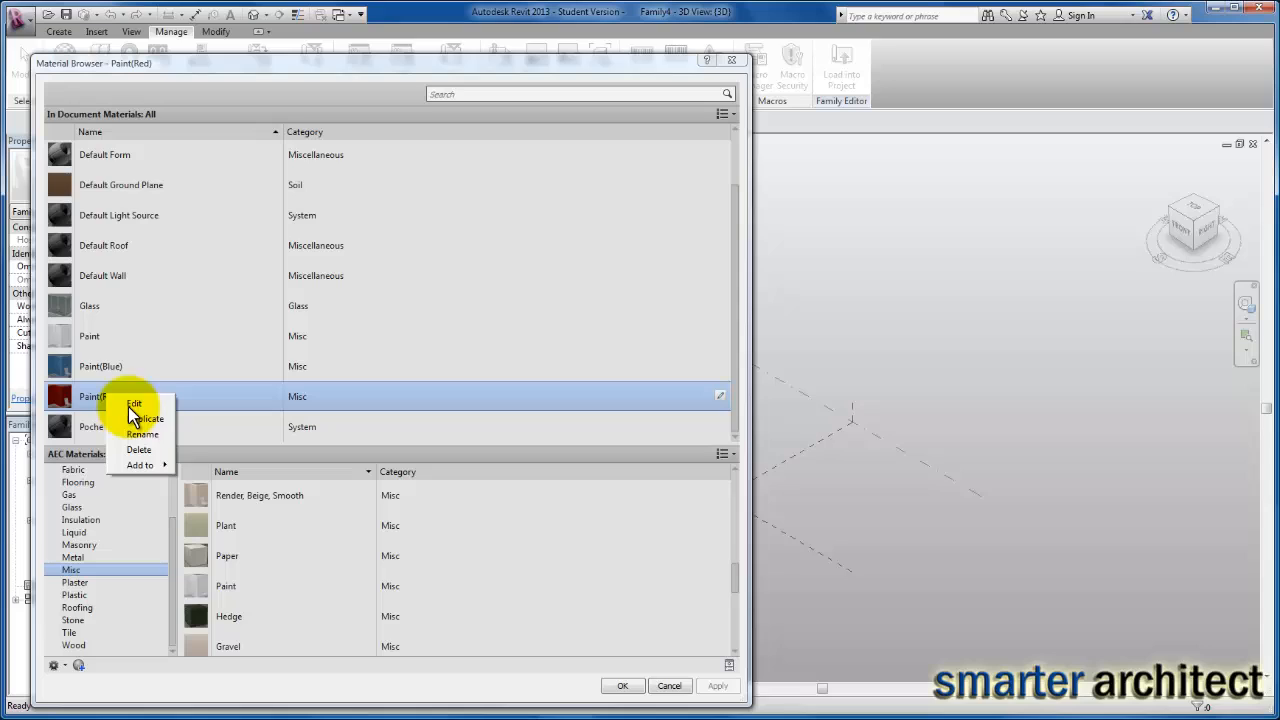
- Duplicate Paint(Red) again as Paint(Red)(1) and open the copy for editing
click(145, 418)
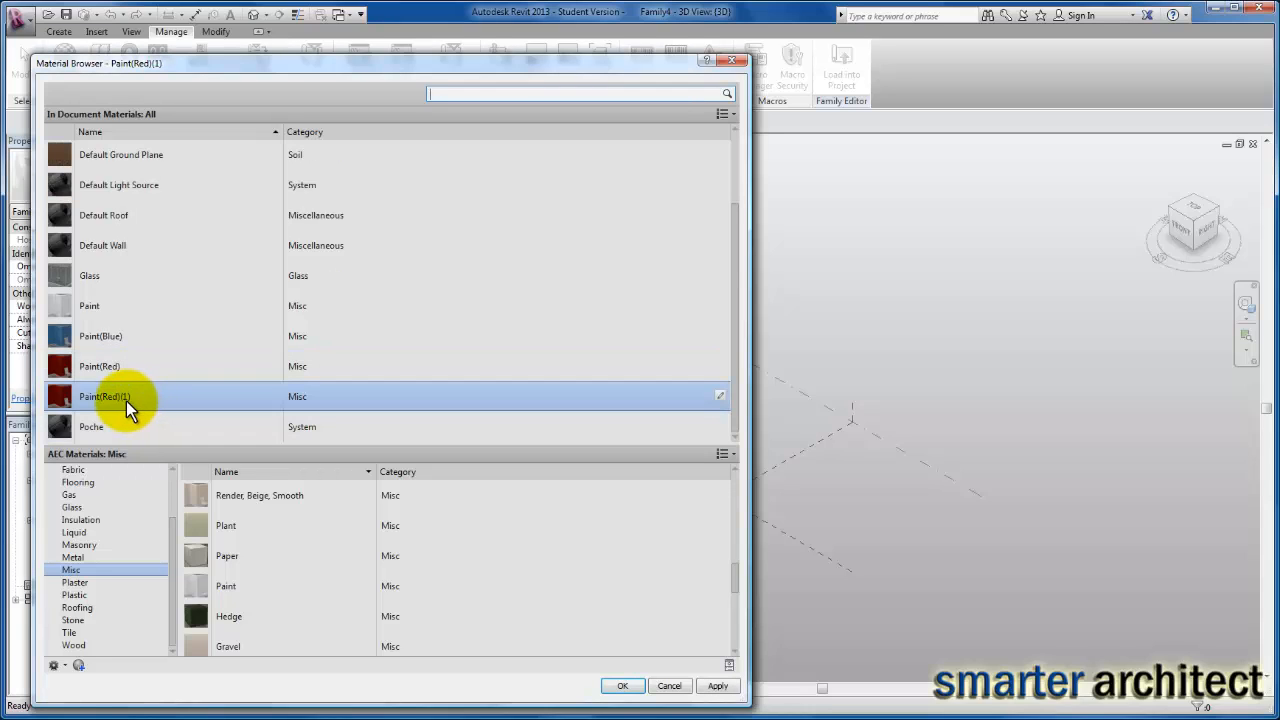
mouse_move(127, 410)
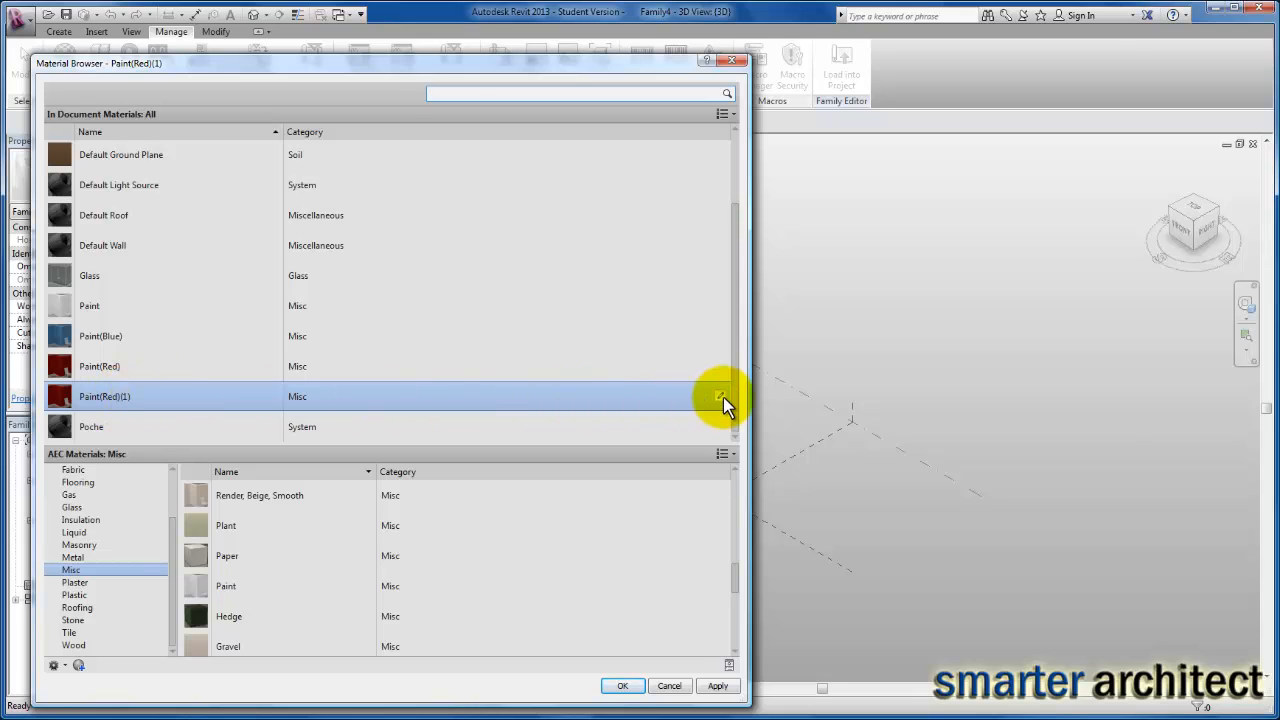
click(716, 397)
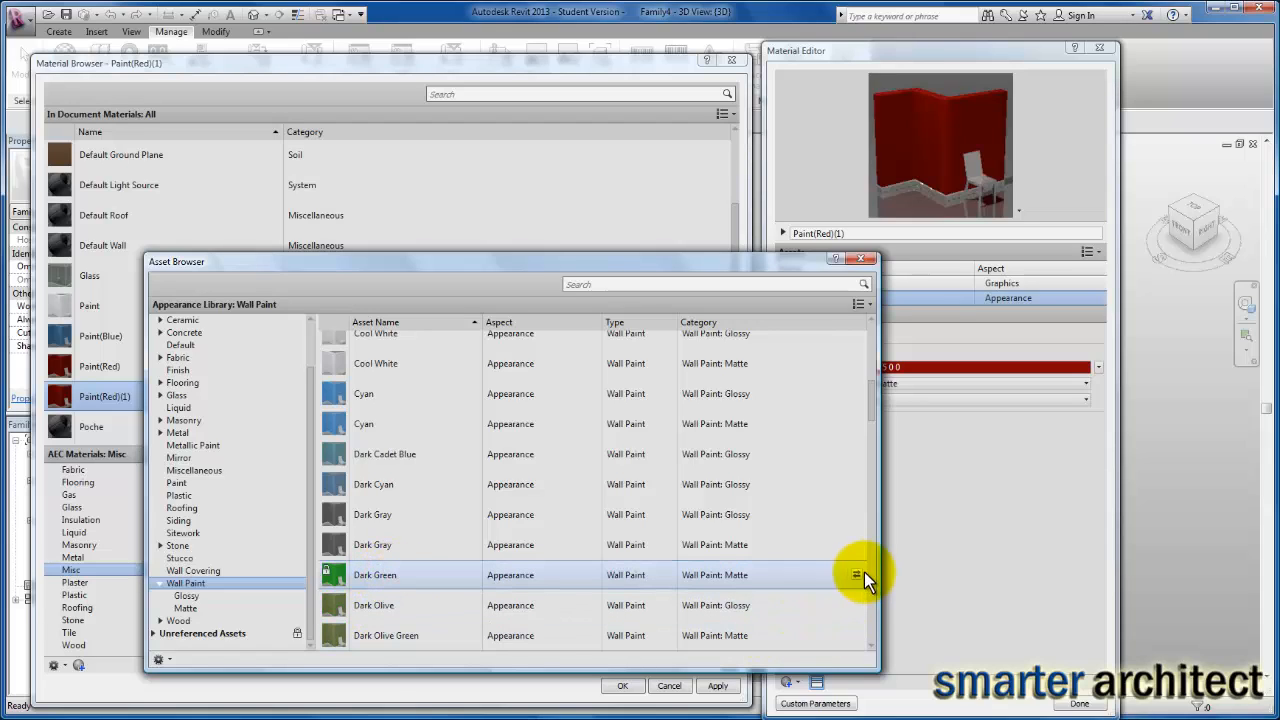
- Apply the matte Dark Green wall paint (shading RGB 12 157 12) to Paint(Red)(1)
click(856, 574)
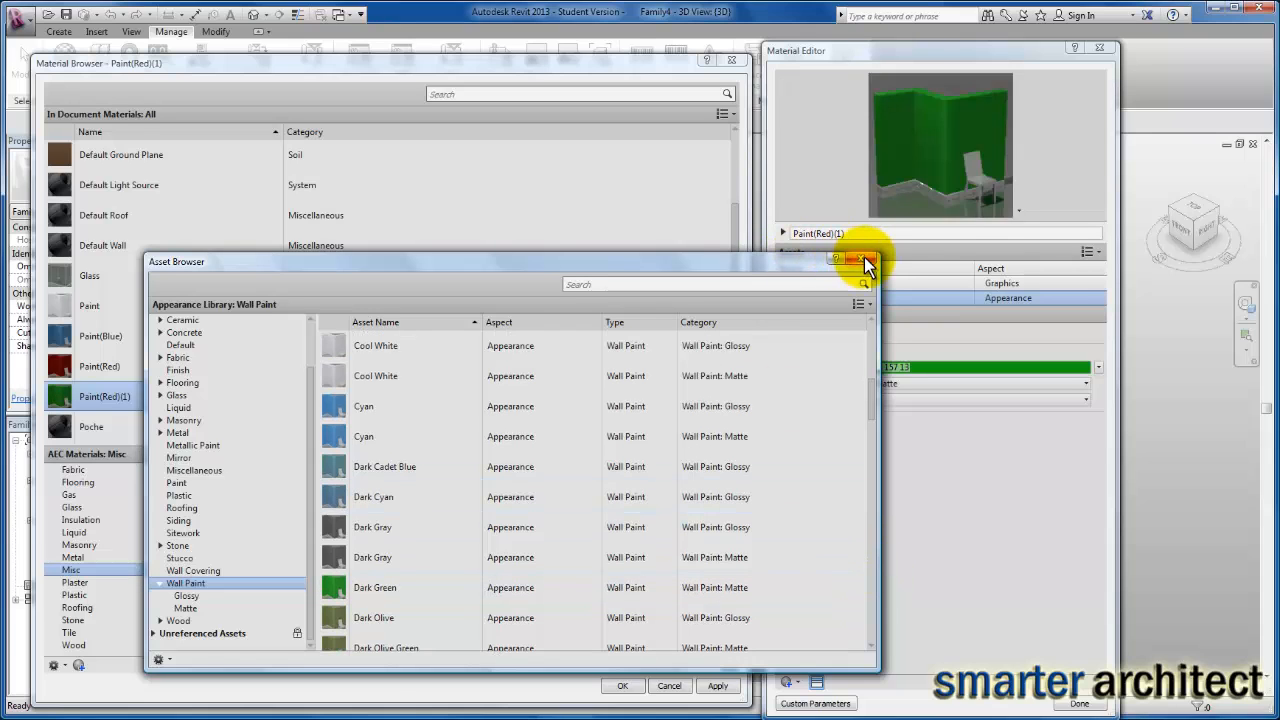
click(859, 260)
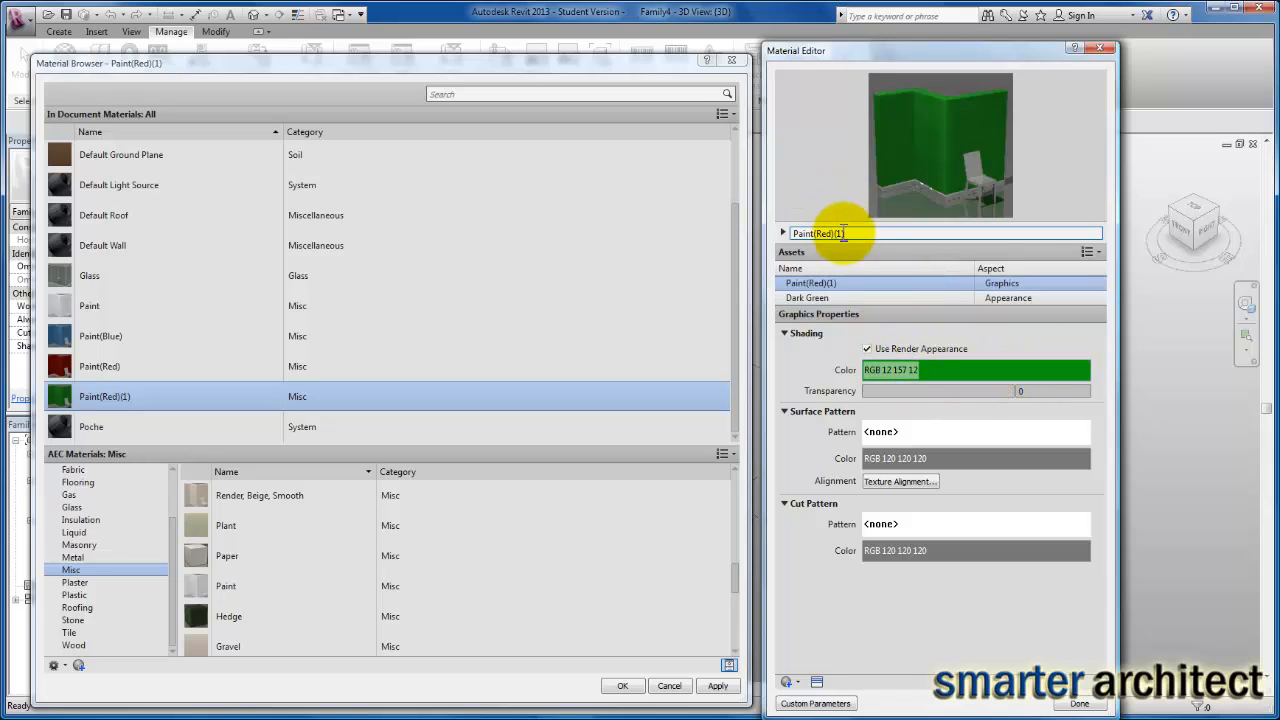
double_click(817, 233)
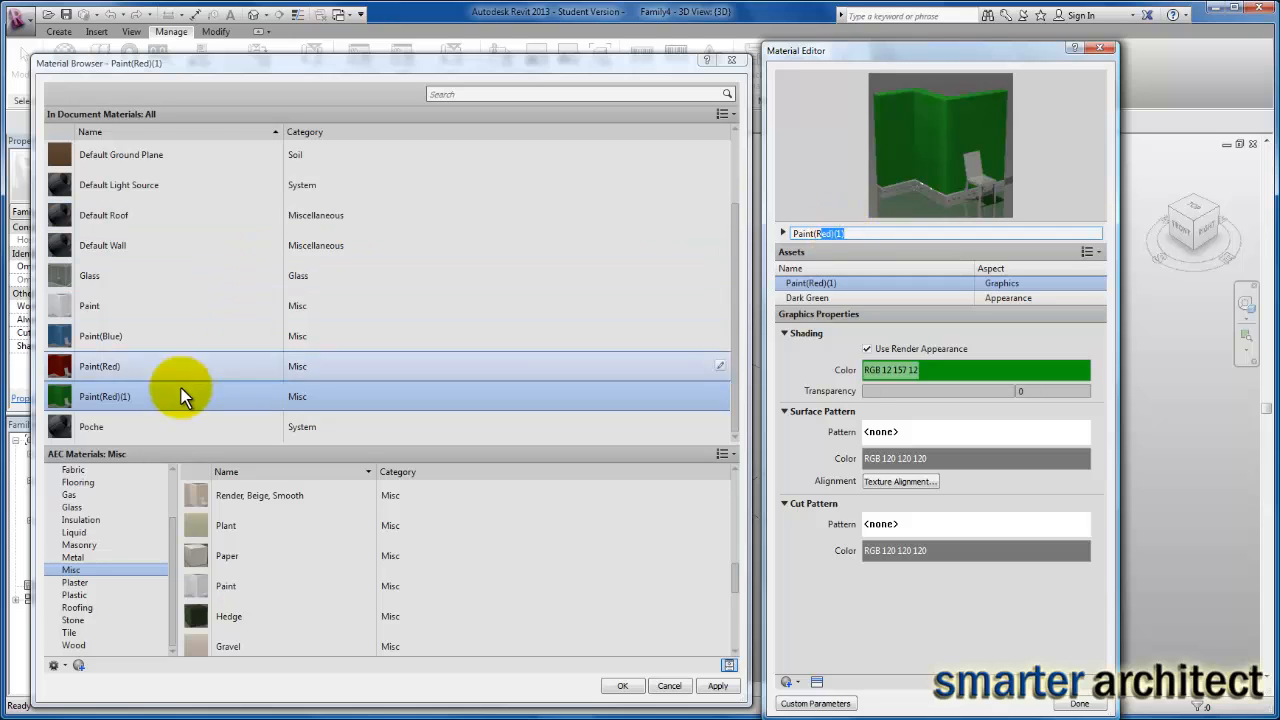
right_click(100, 396)
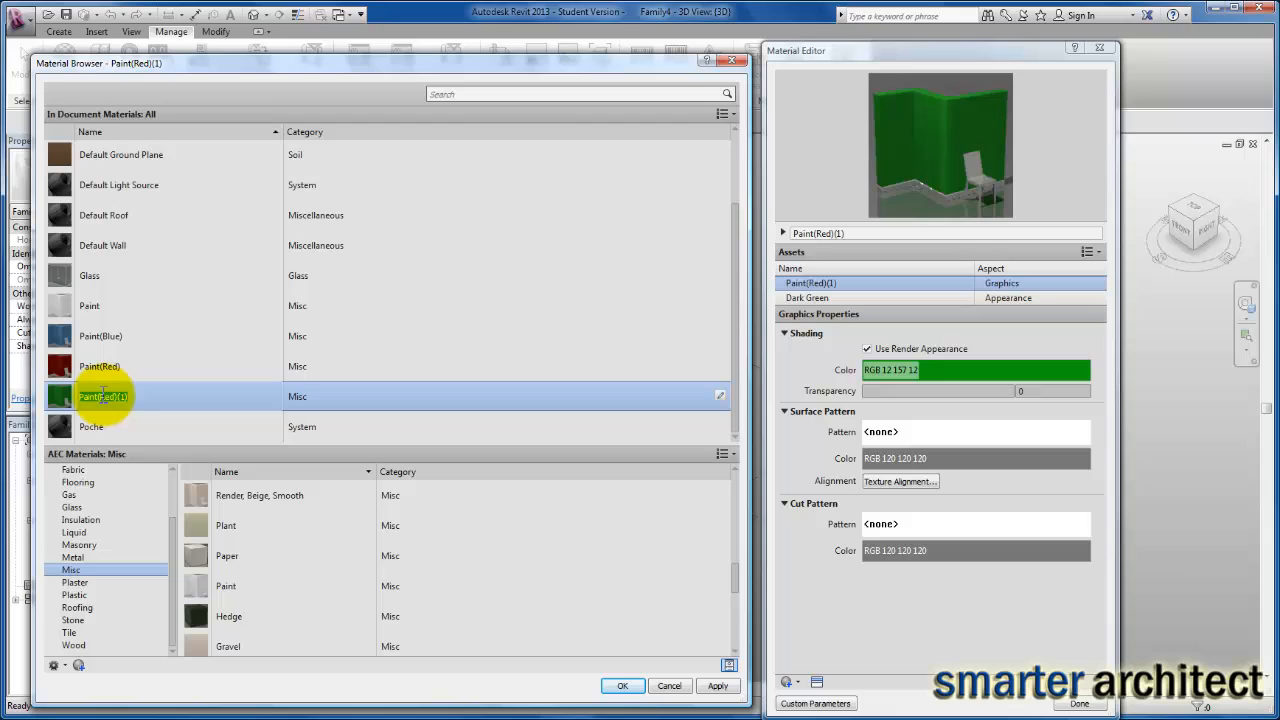
mouse_move(104, 399)
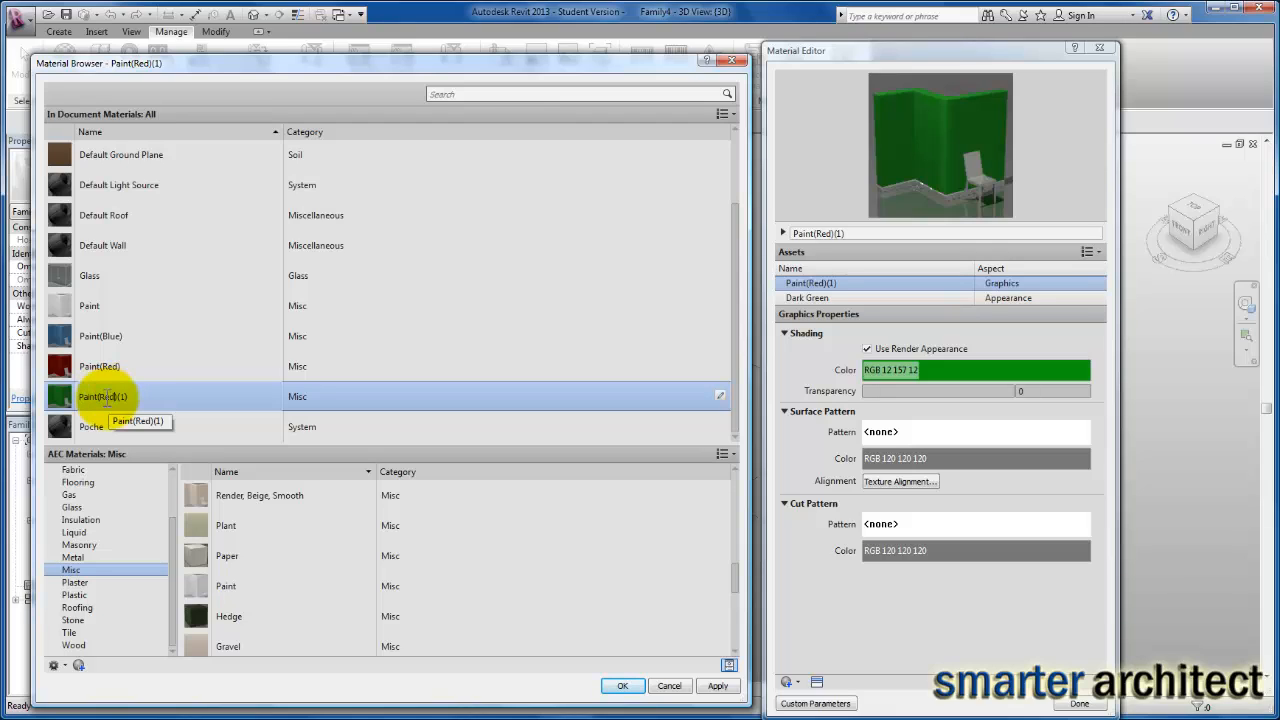